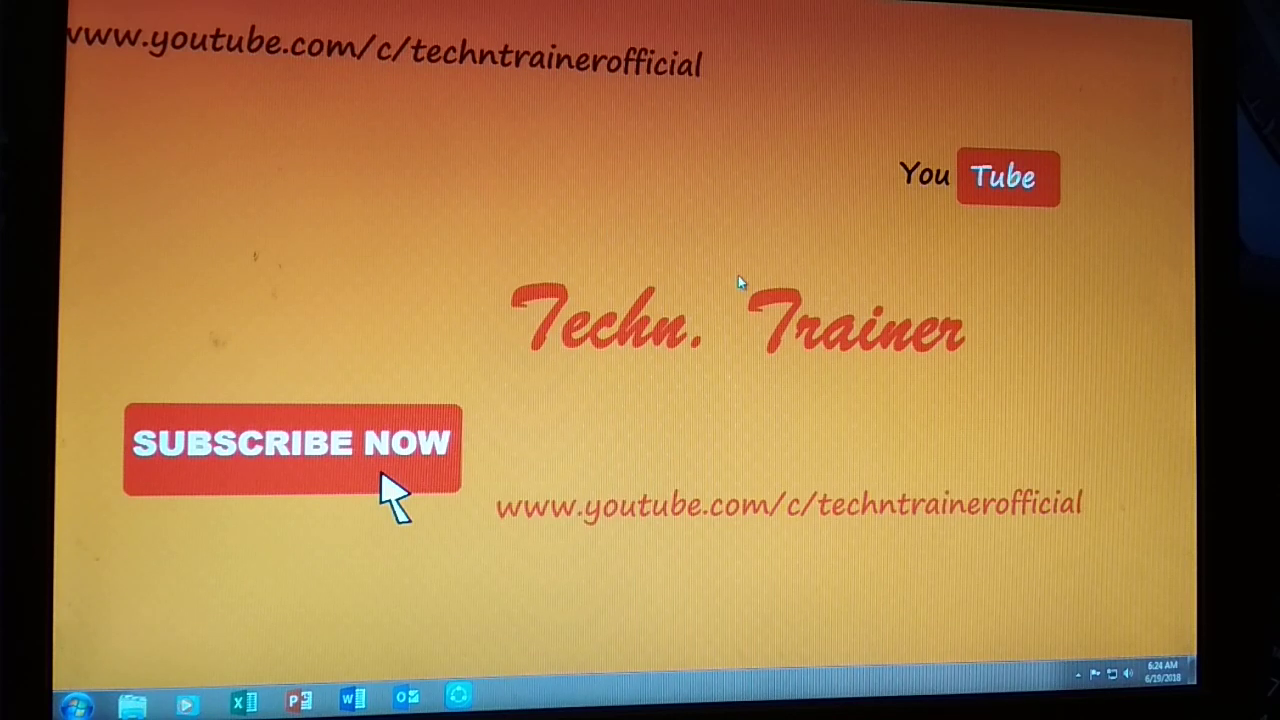
mouse_move(752, 280)
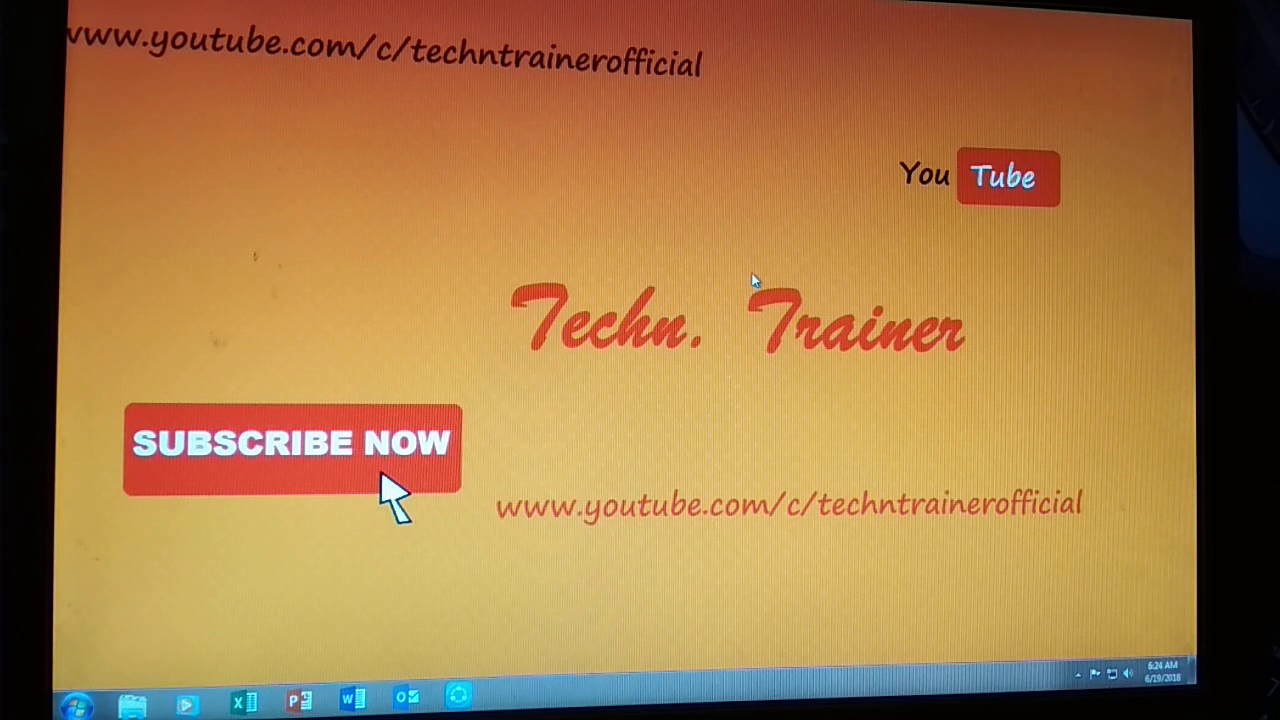
mouse_move(876, 548)
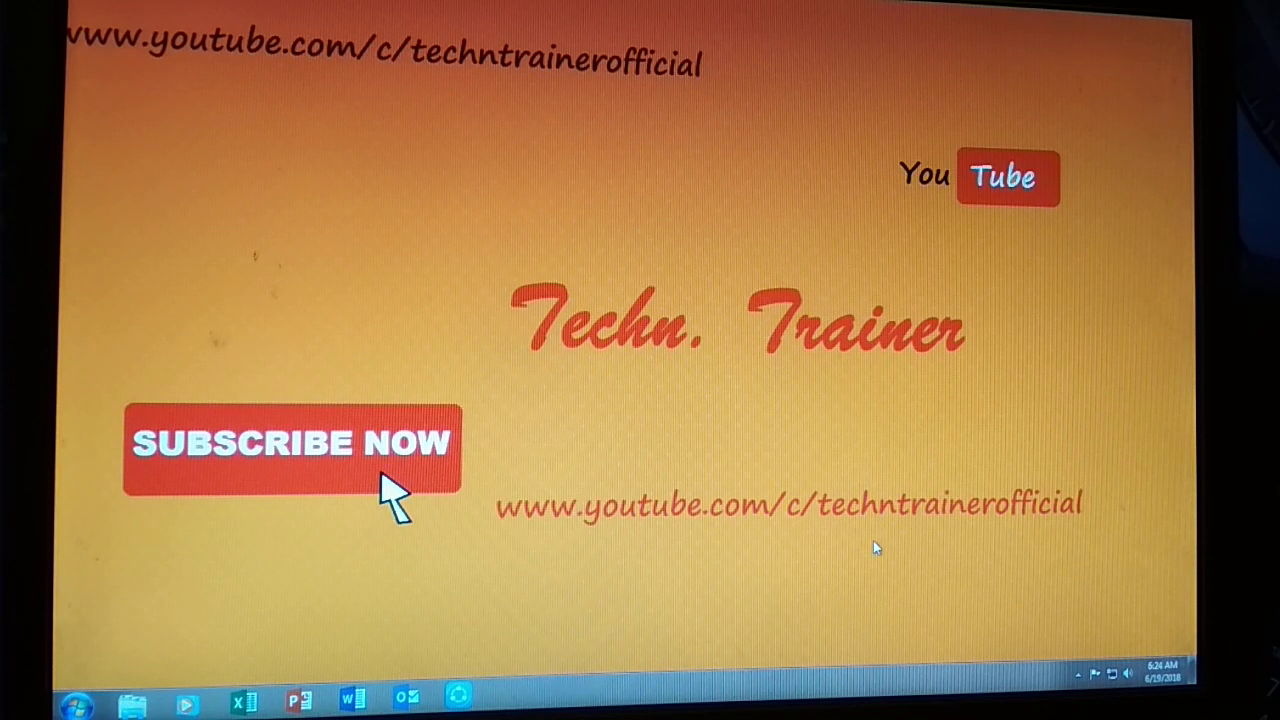
mouse_move(1010, 632)
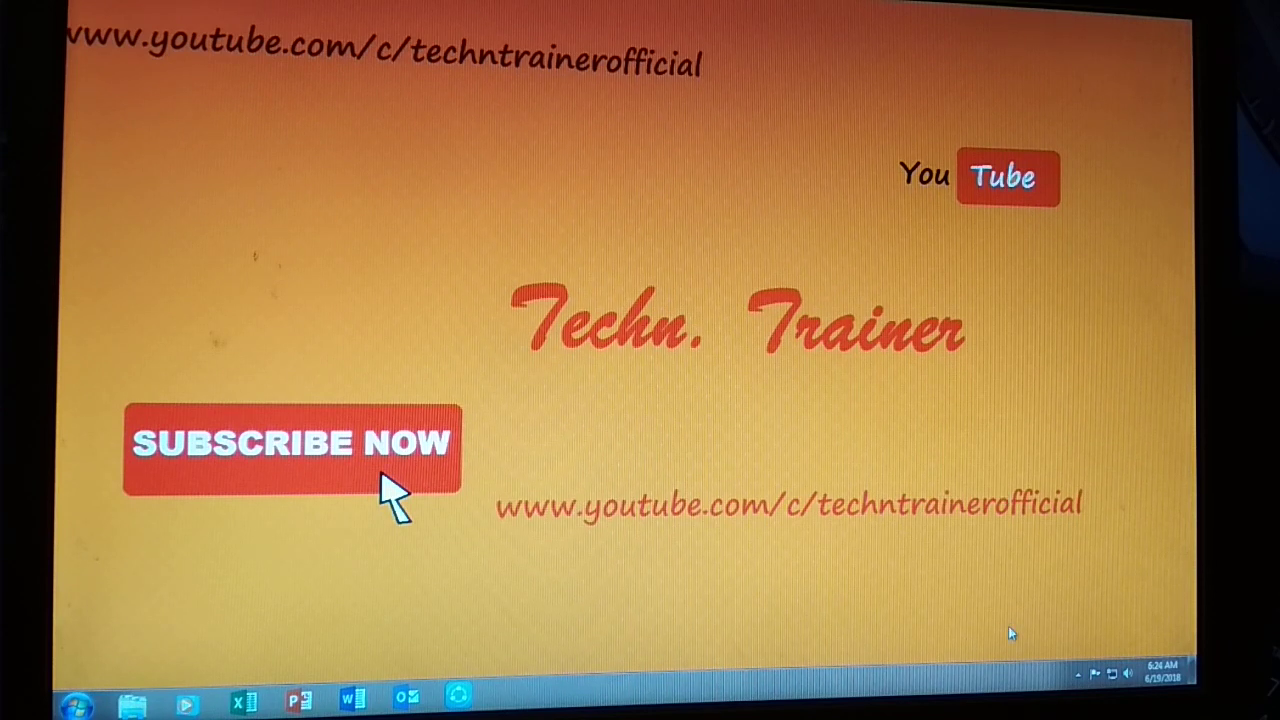
Launch Internet Explorer from the Start menu, dismiss the default-browser prompt and maximize the window
click(76, 706)
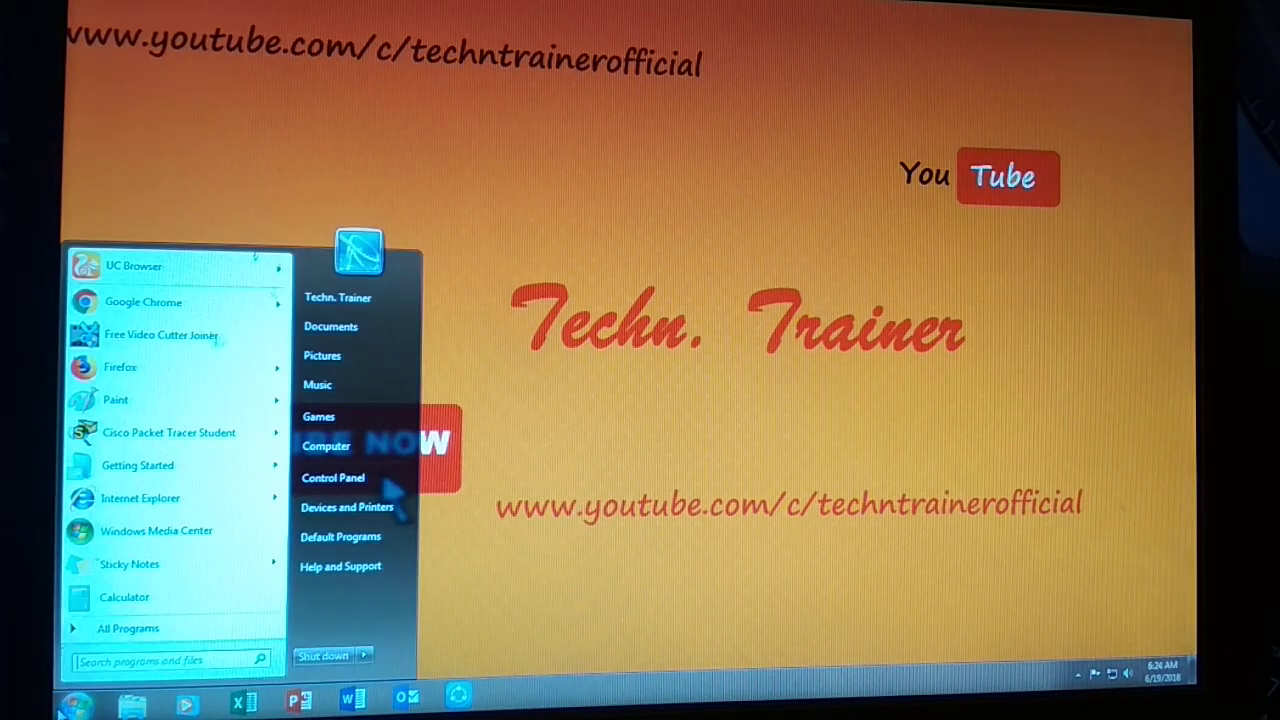
mouse_move(140, 498)
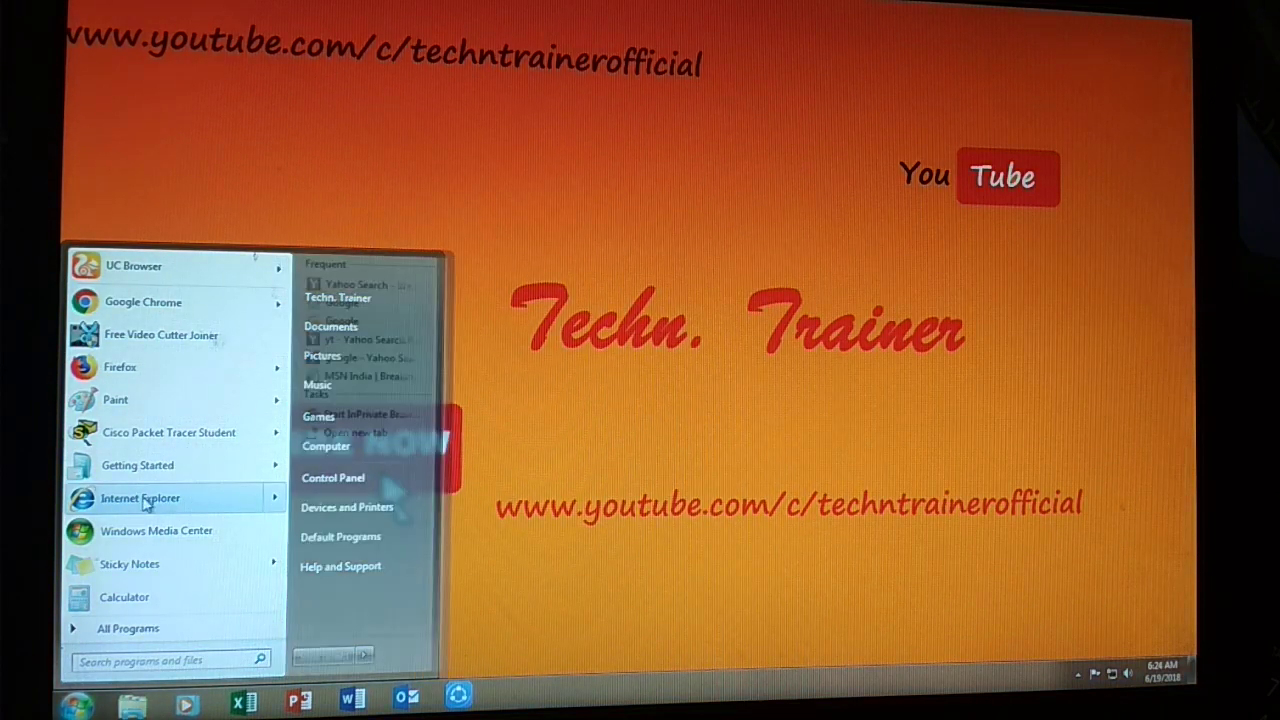
click(140, 498)
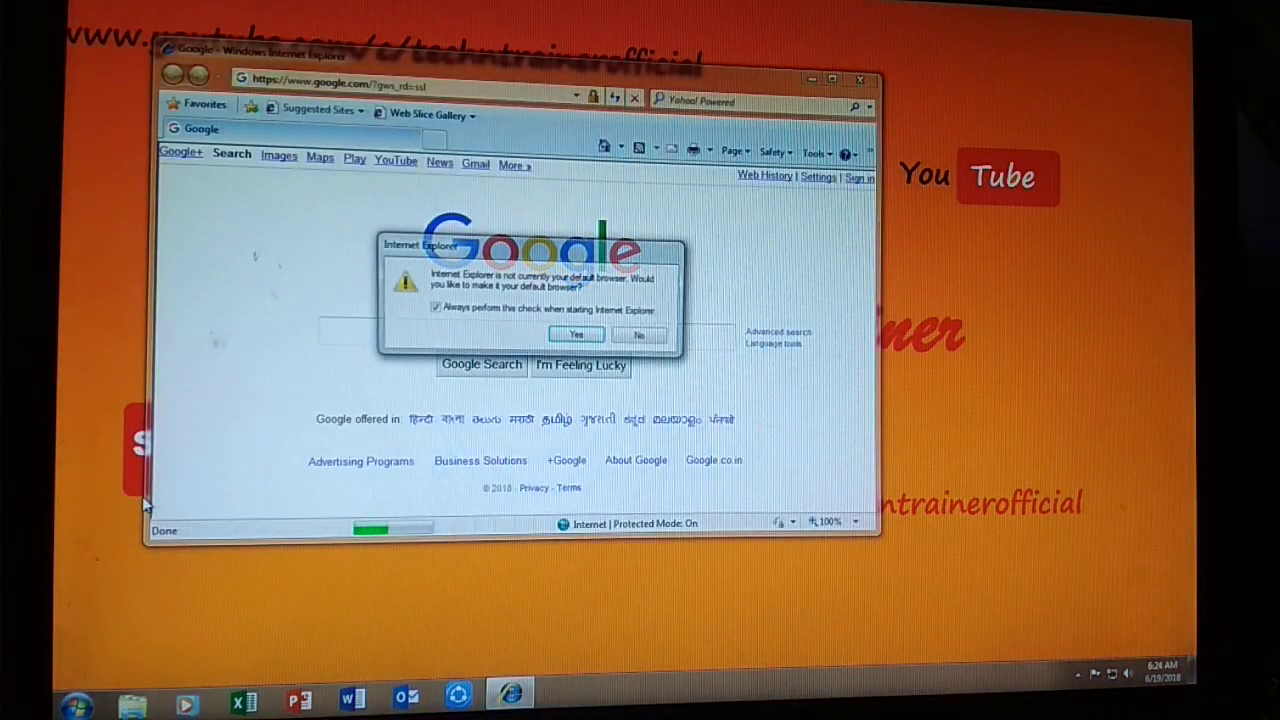
click(636, 336)
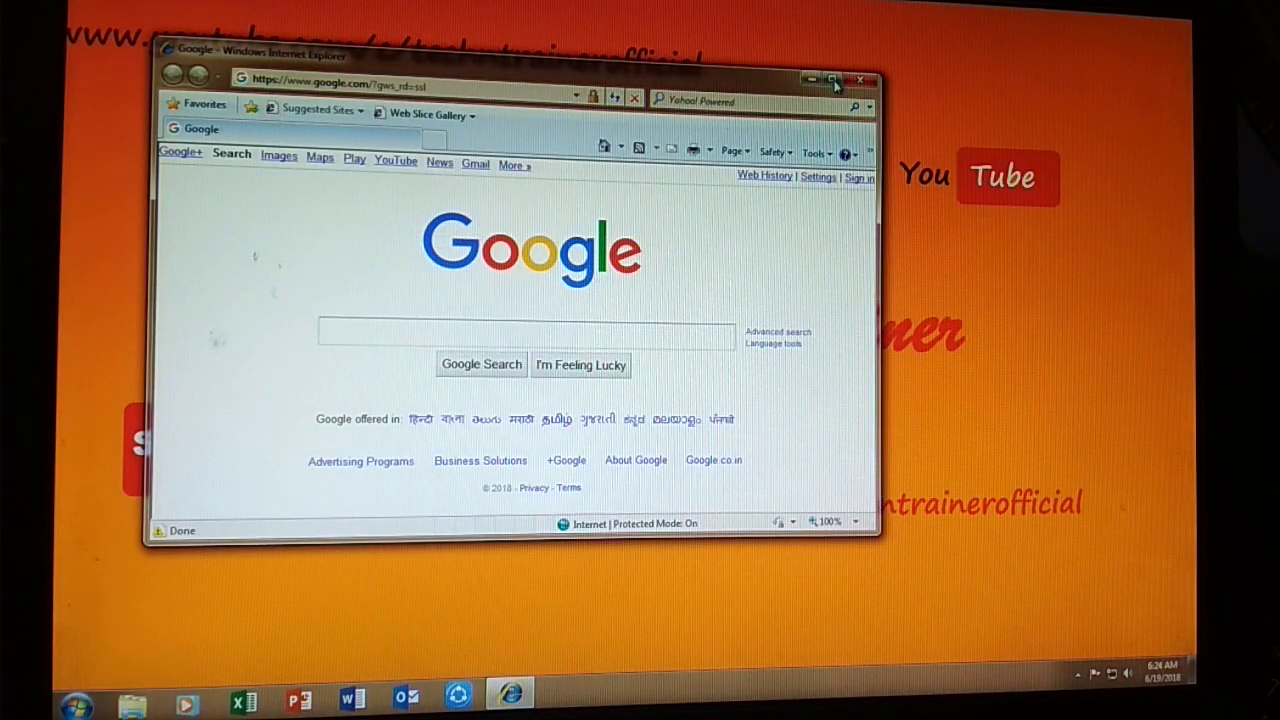
click(834, 80)
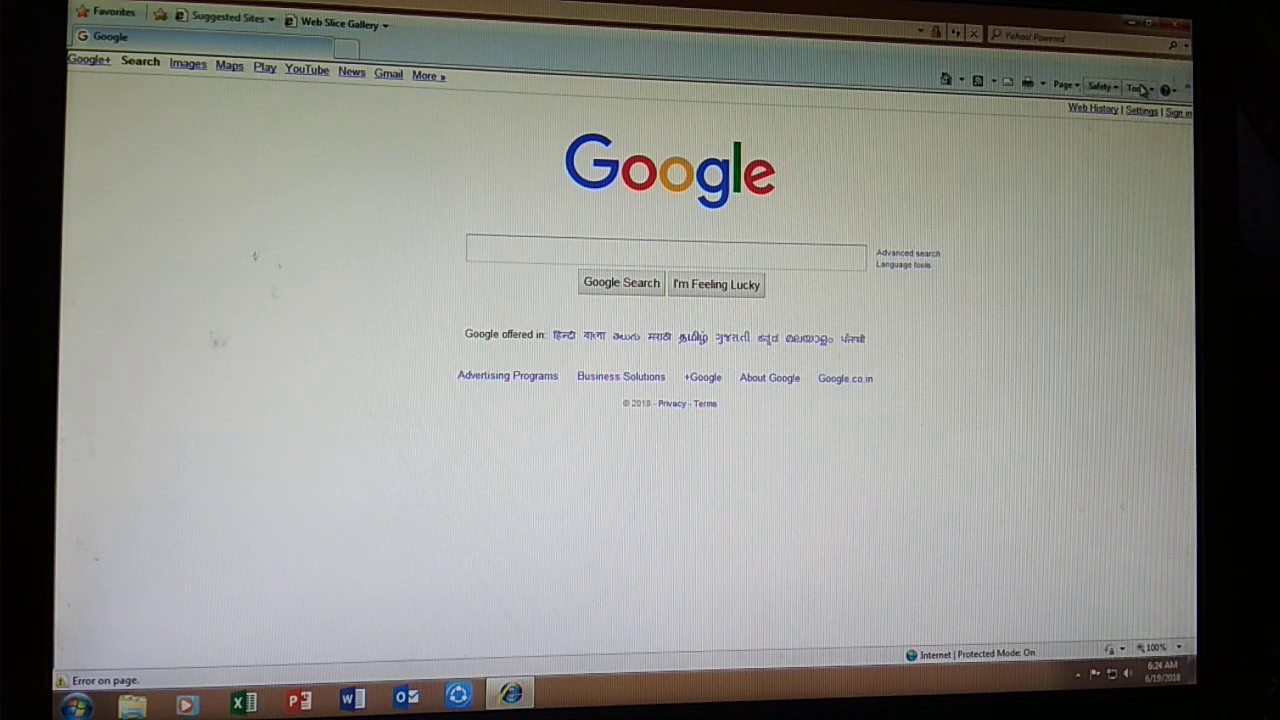
Bring up Internet Options from the Tools menu and centre the dialog on screen
click(1136, 88)
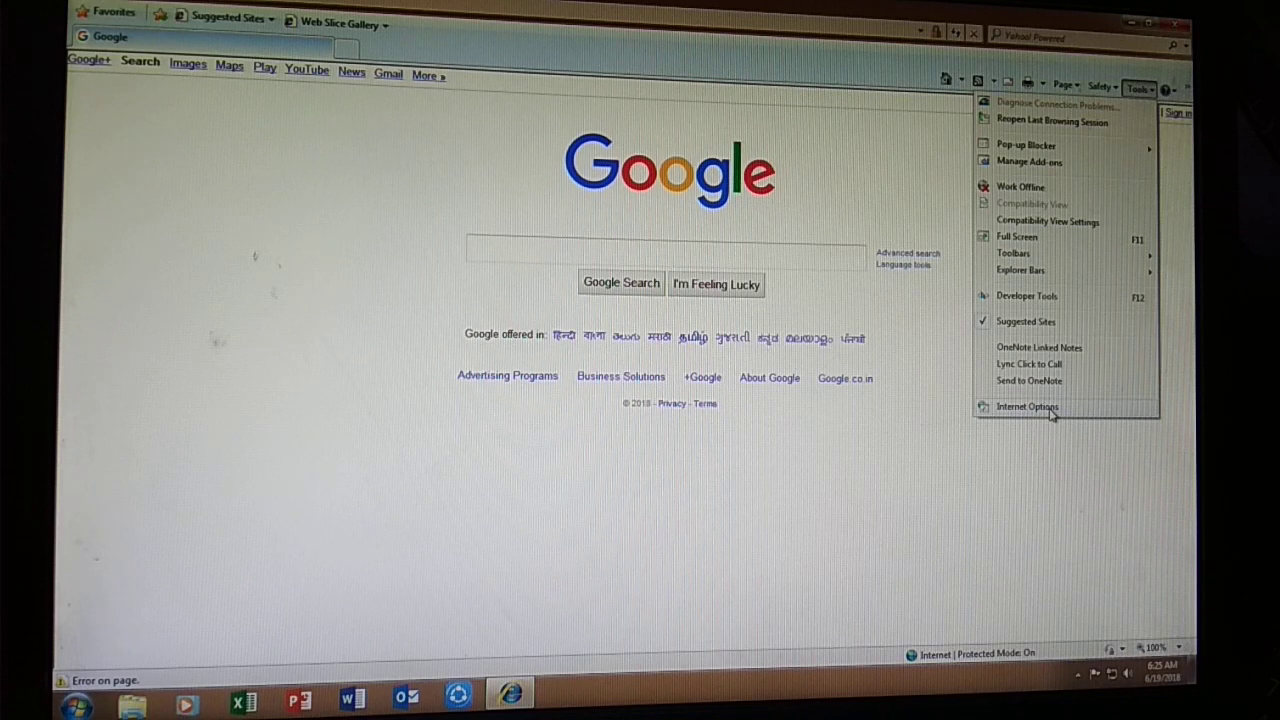
click(1026, 406)
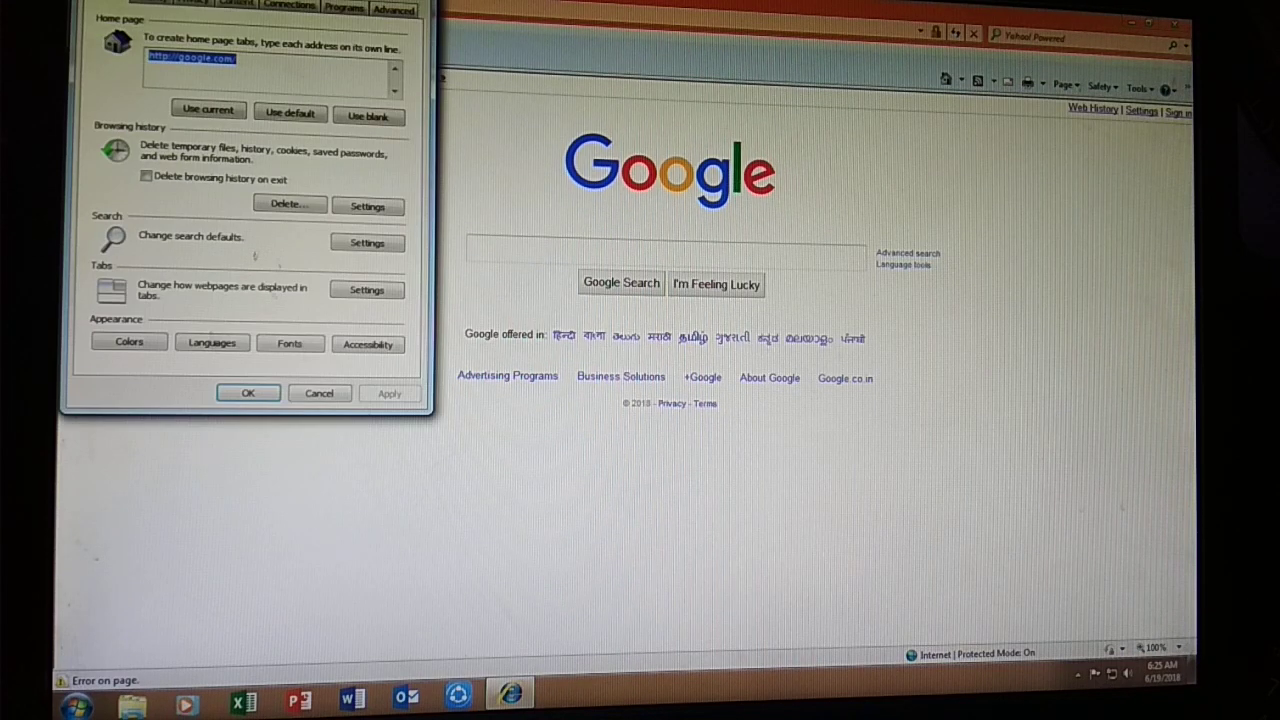
drag(250, 18, 660, 164)
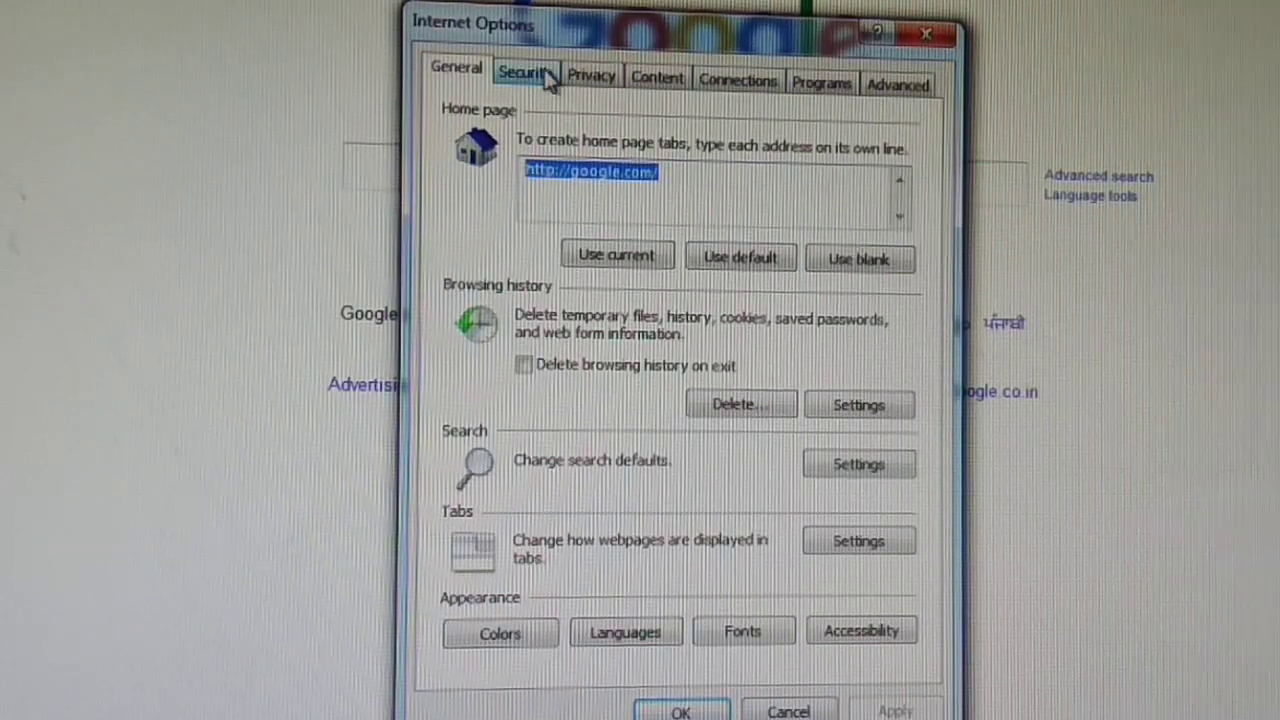
In Security settings, select the Trusted sites zone and show its website list
click(524, 72)
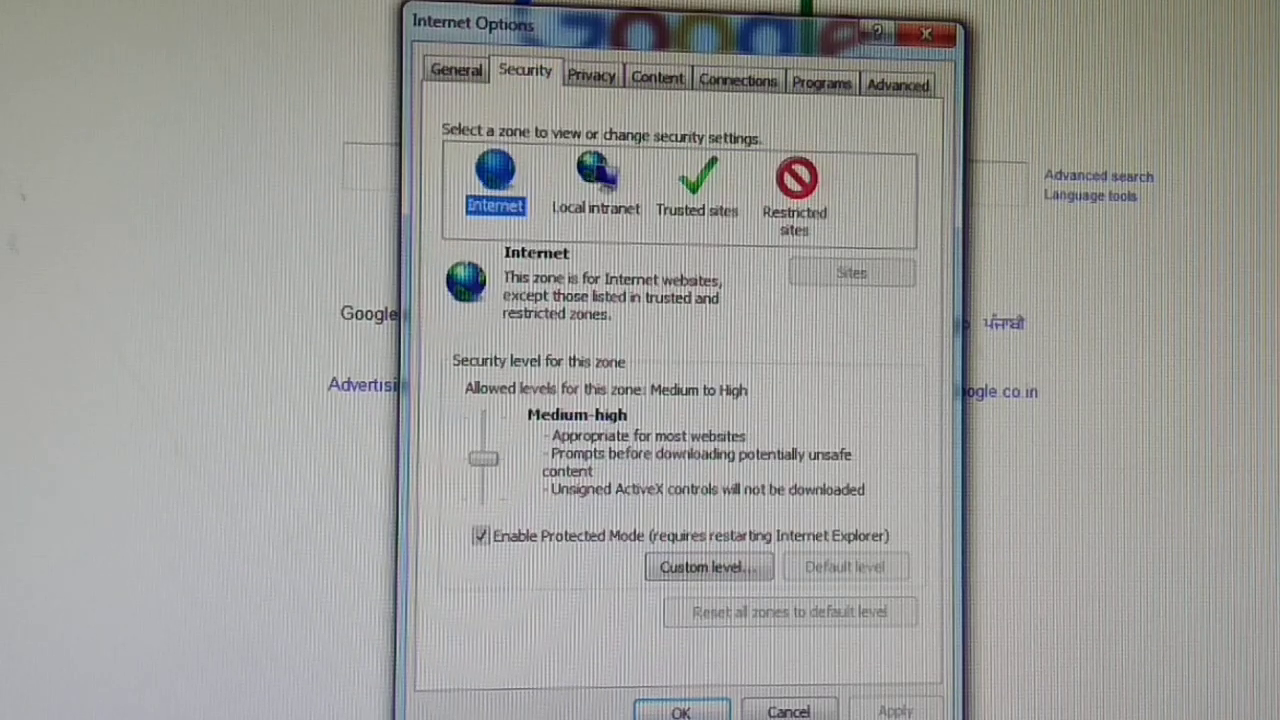
mouse_move(668, 224)
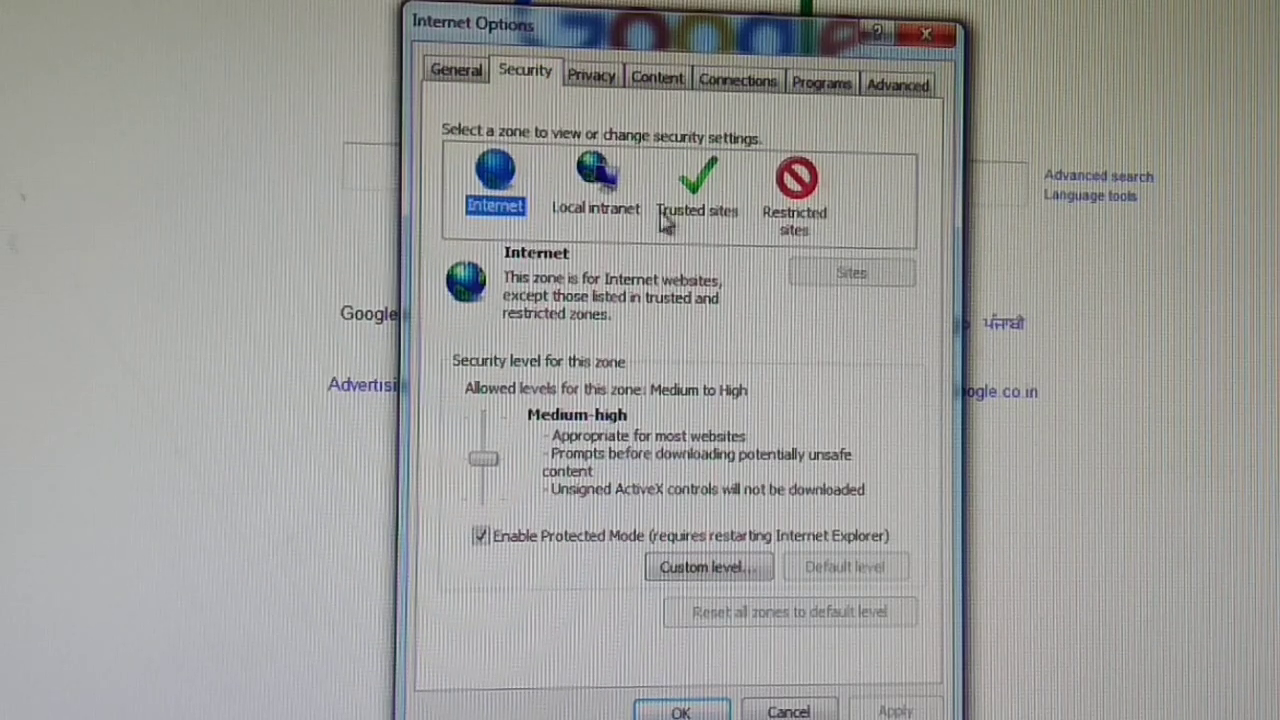
mouse_move(708, 200)
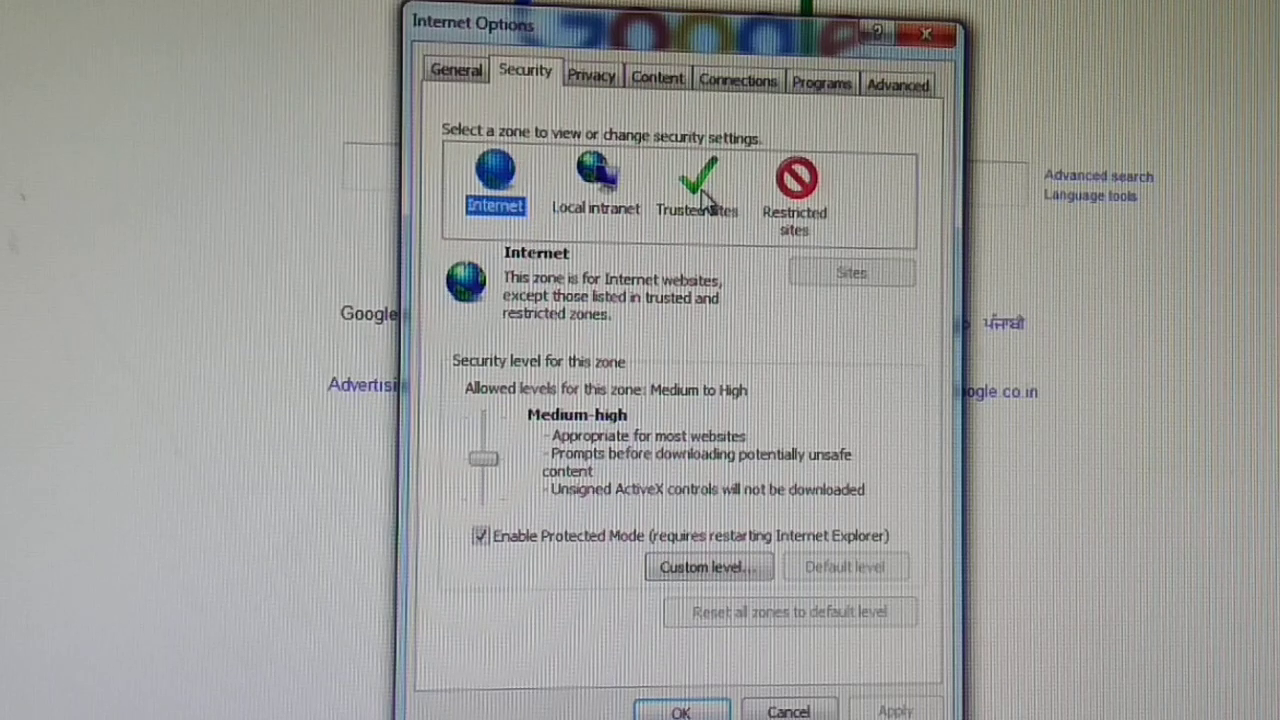
mouse_move(792, 228)
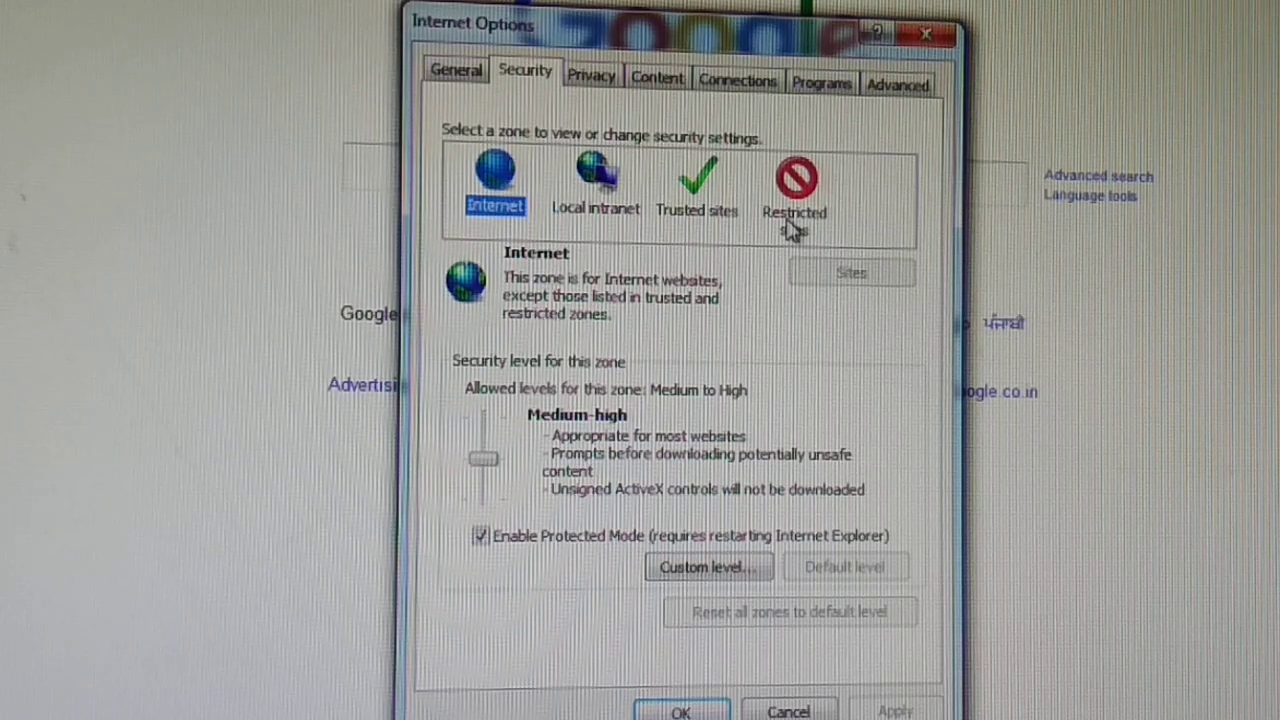
mouse_move(690, 210)
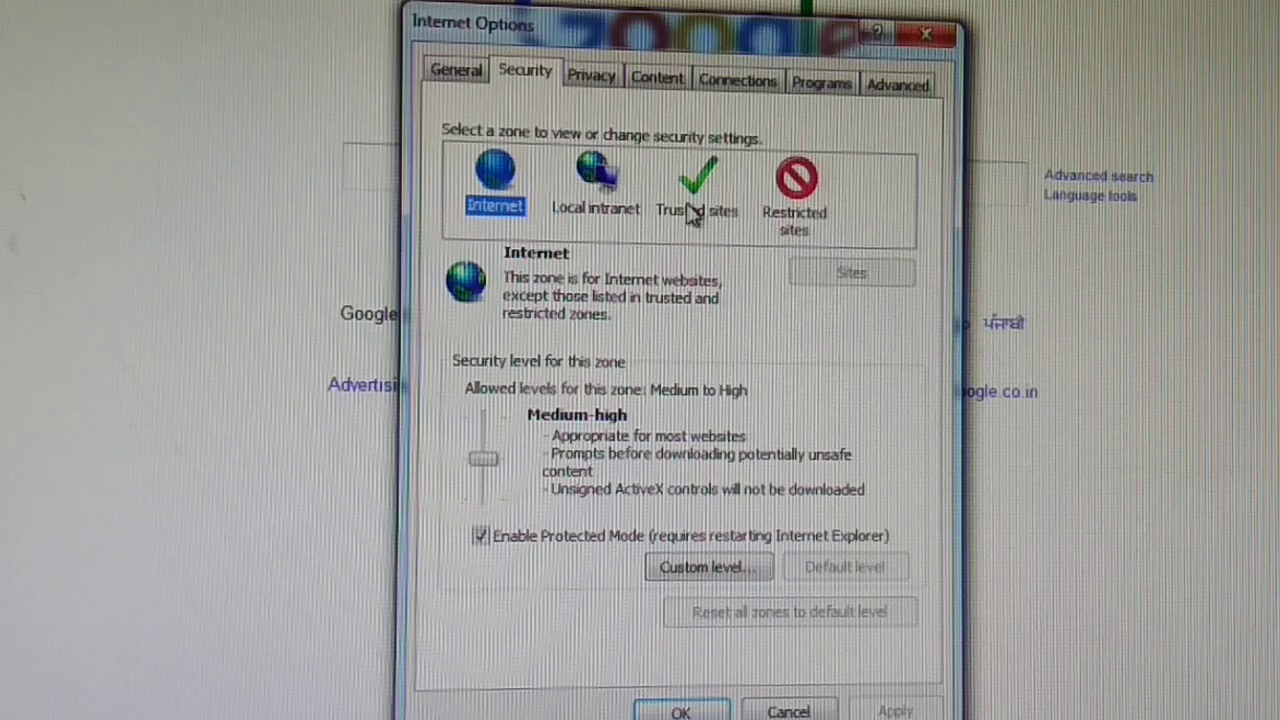
click(696, 184)
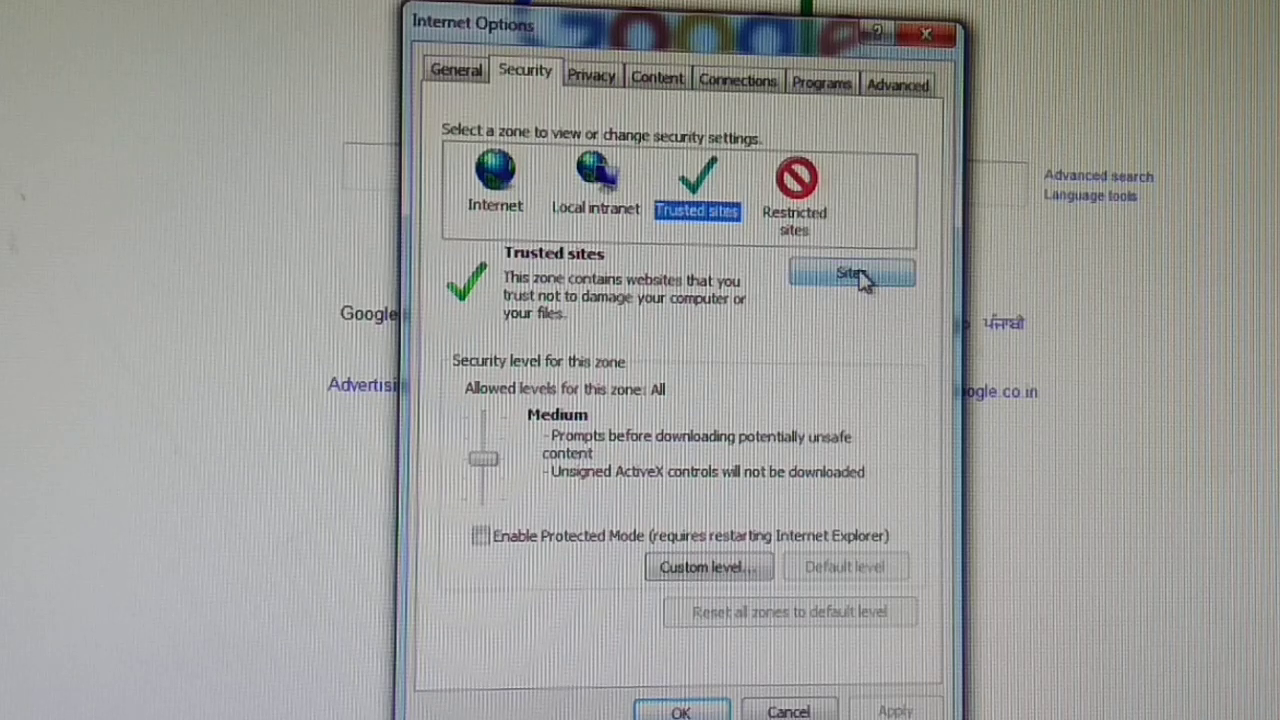
click(848, 276)
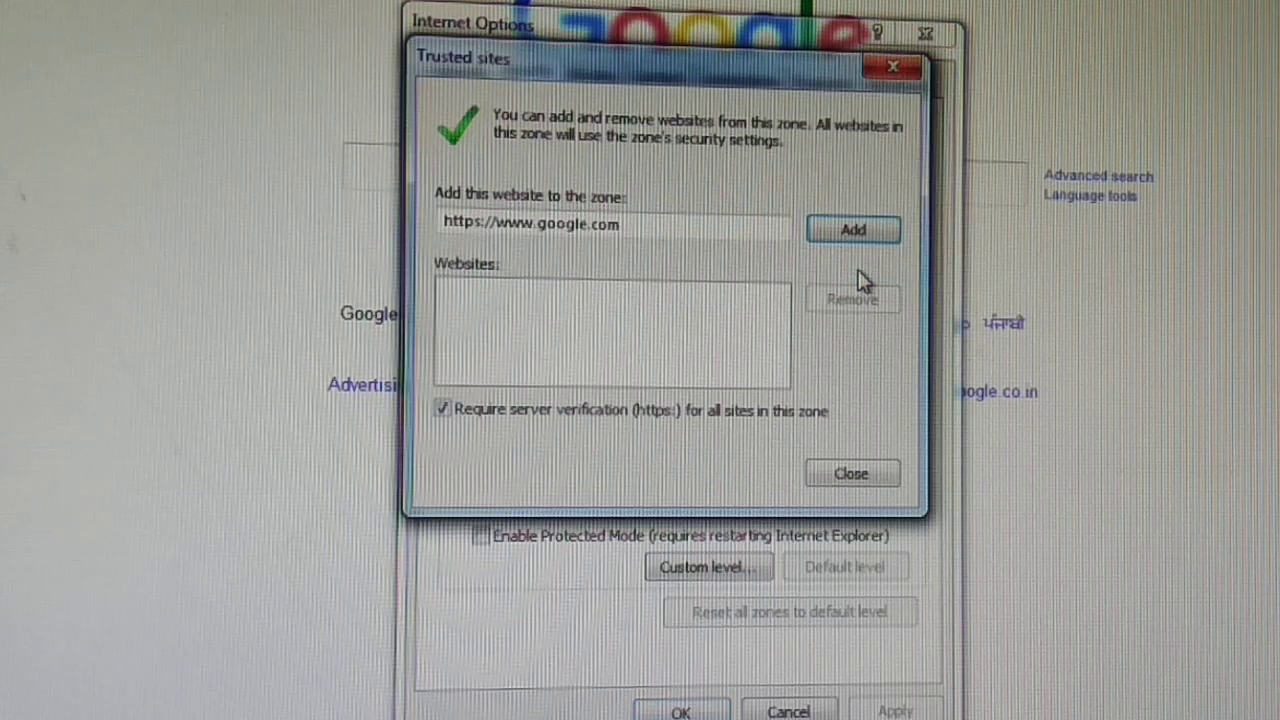
click(852, 228)
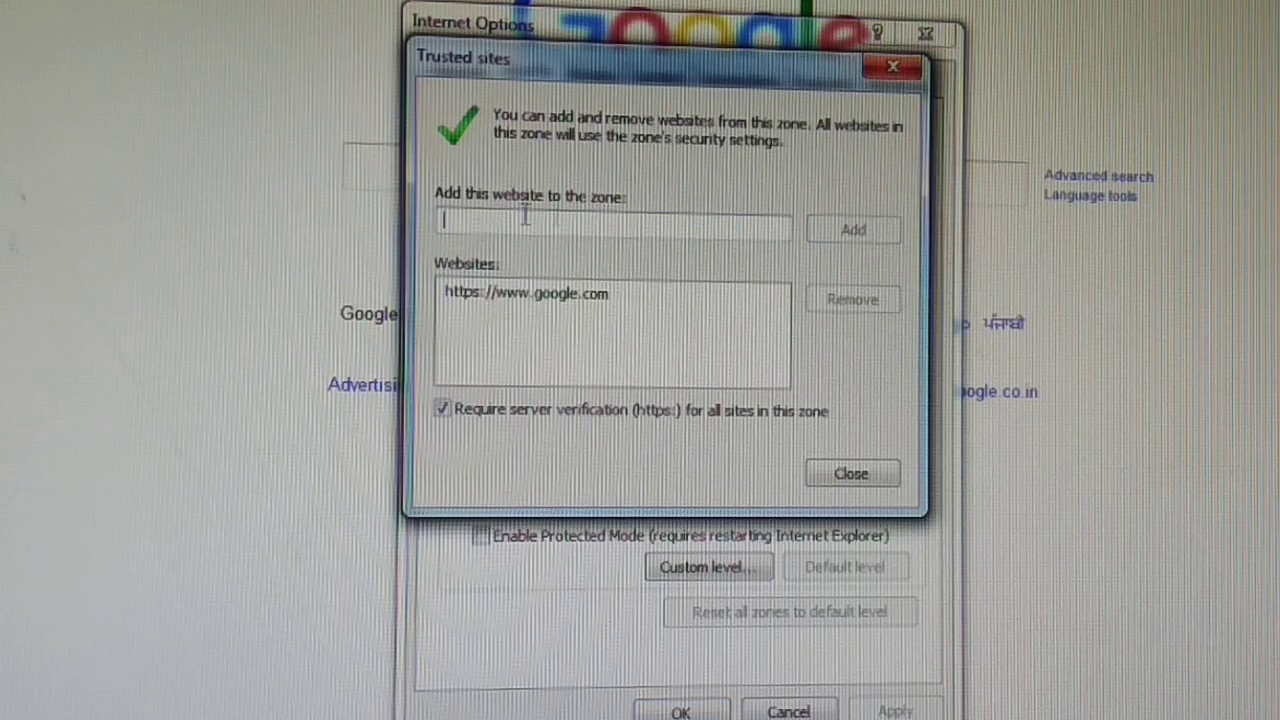
mouse_move(464, 222)
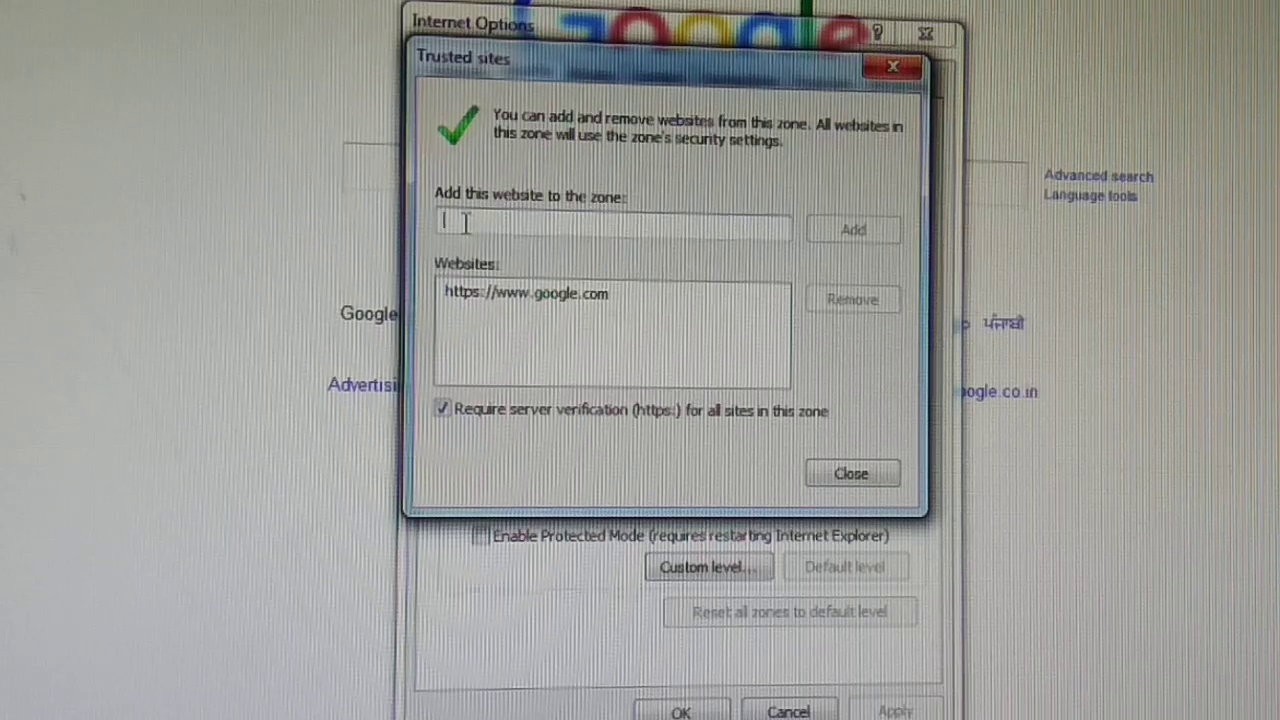
text(https://)
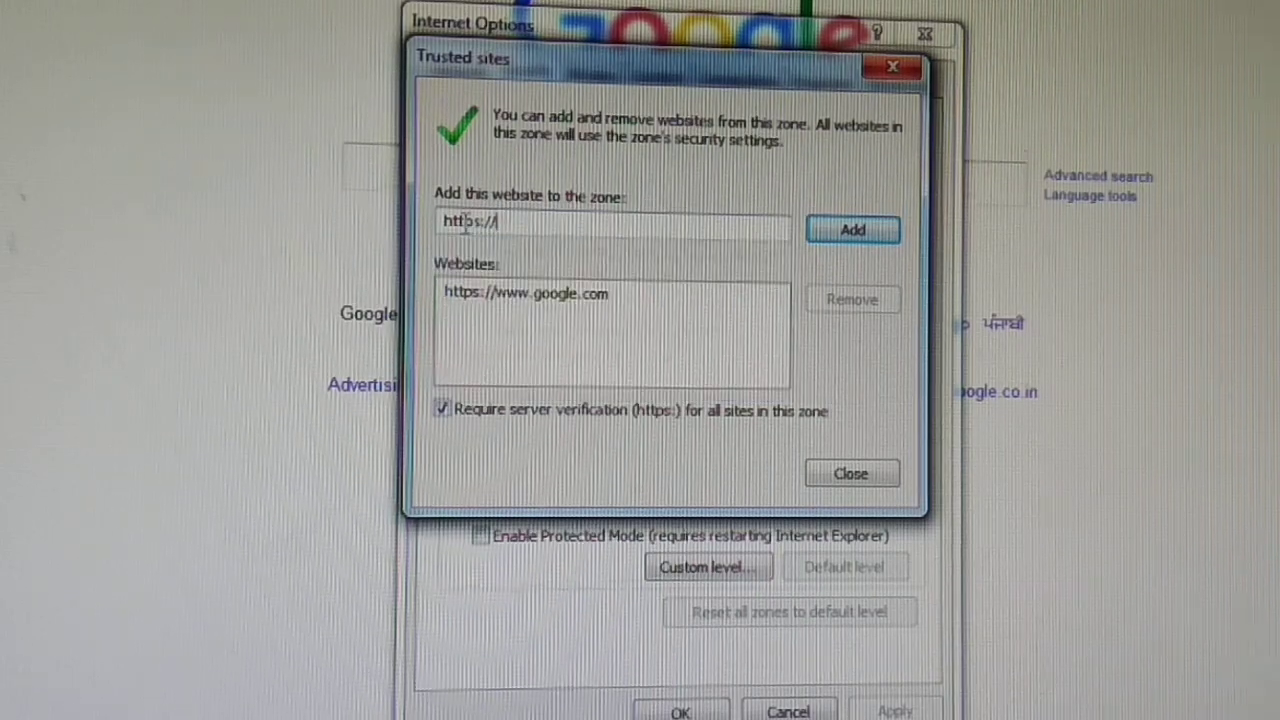
text(youtube)
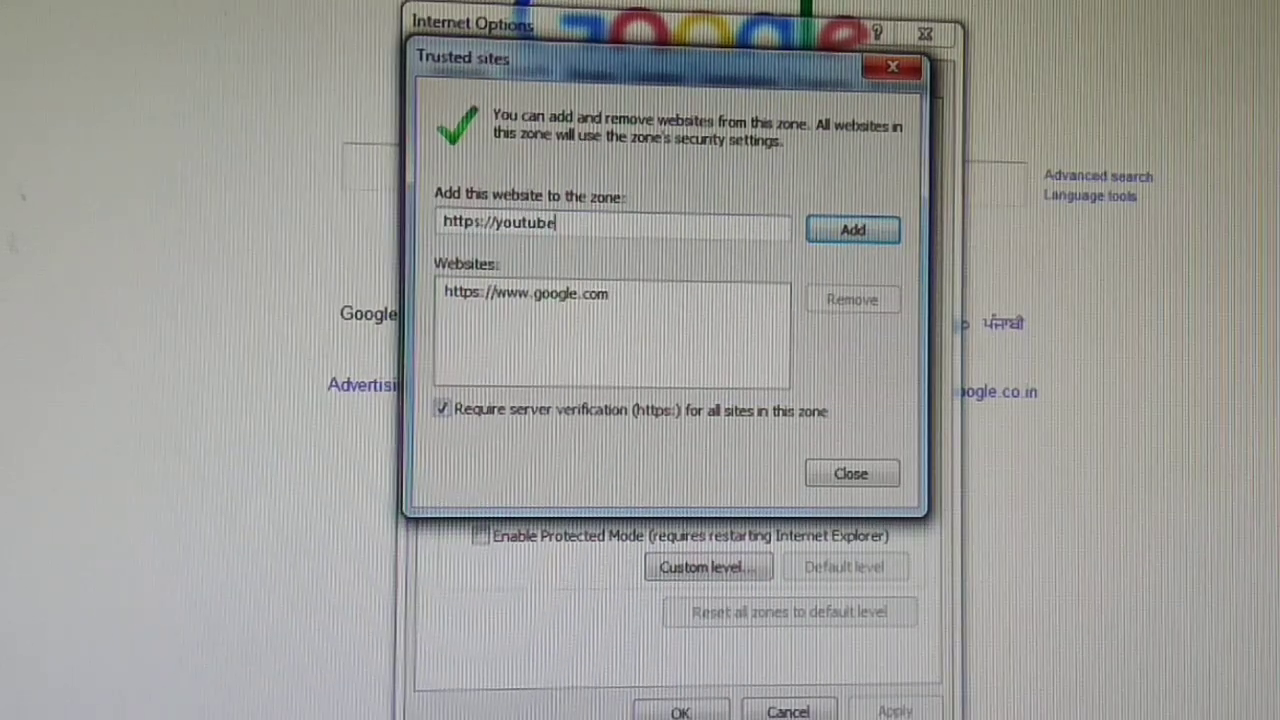
text(.com)
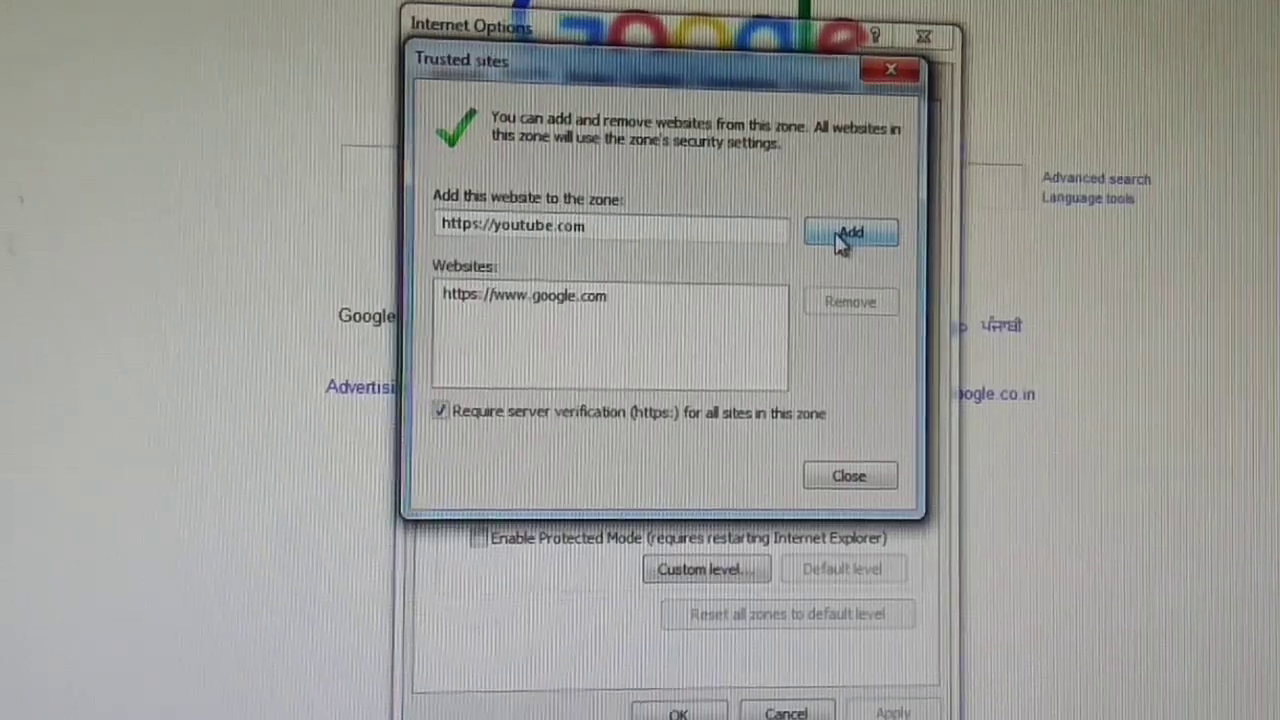
click(850, 232)
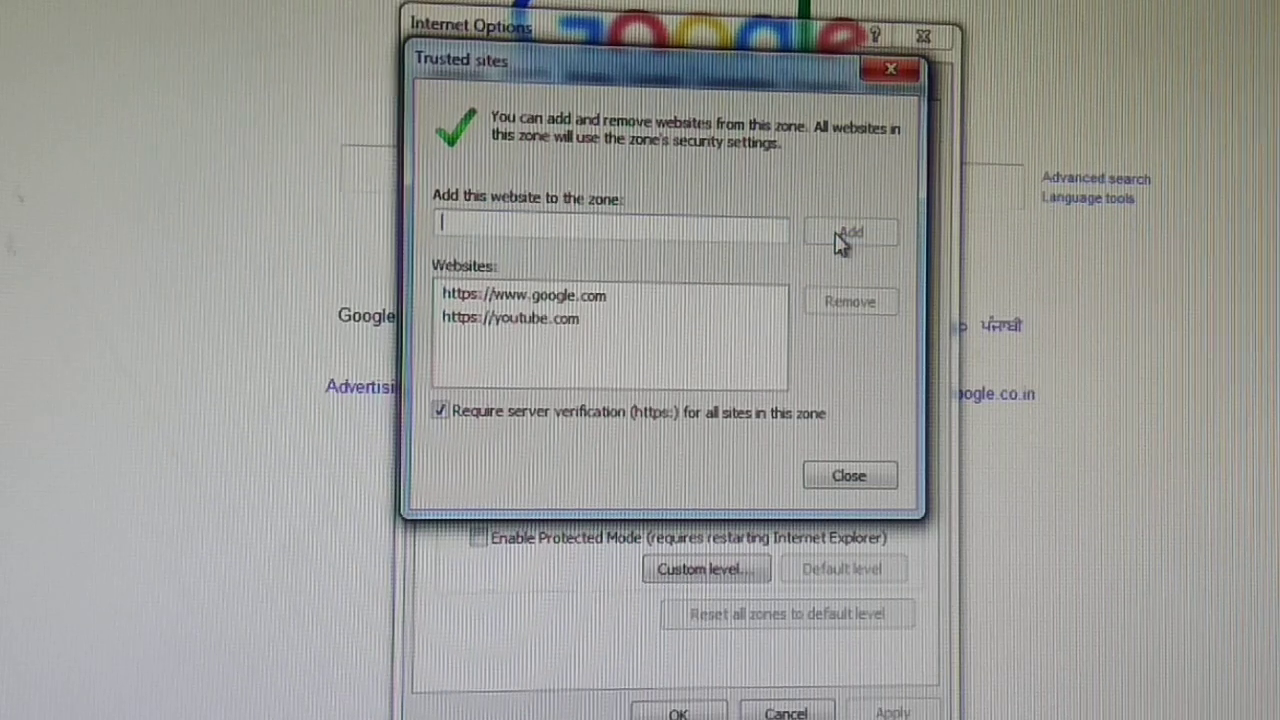
click(848, 476)
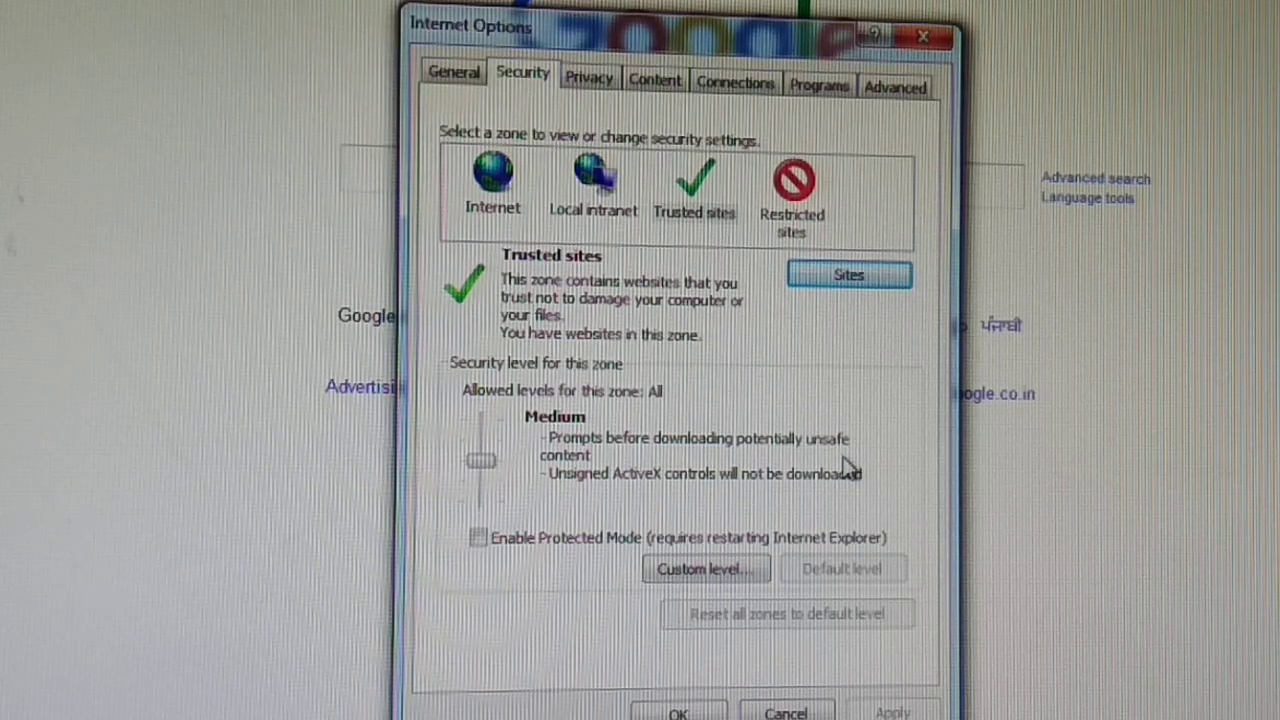
mouse_move(710, 268)
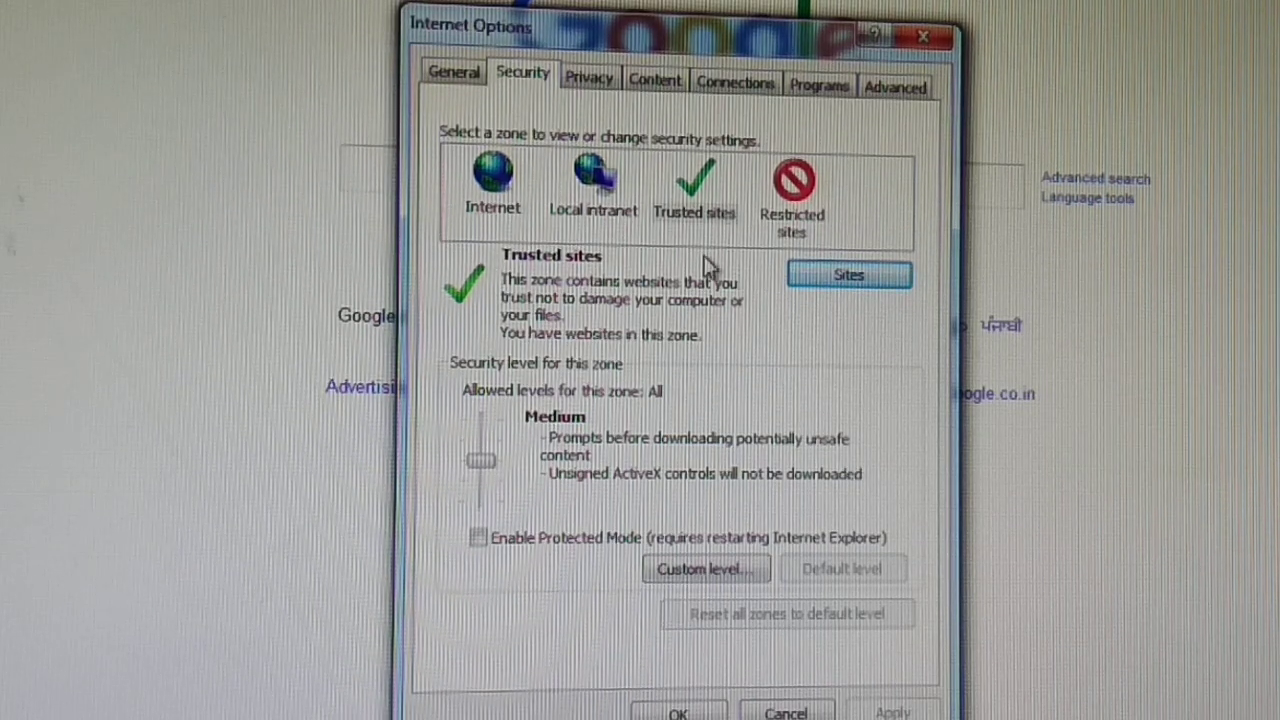
mouse_move(808, 232)
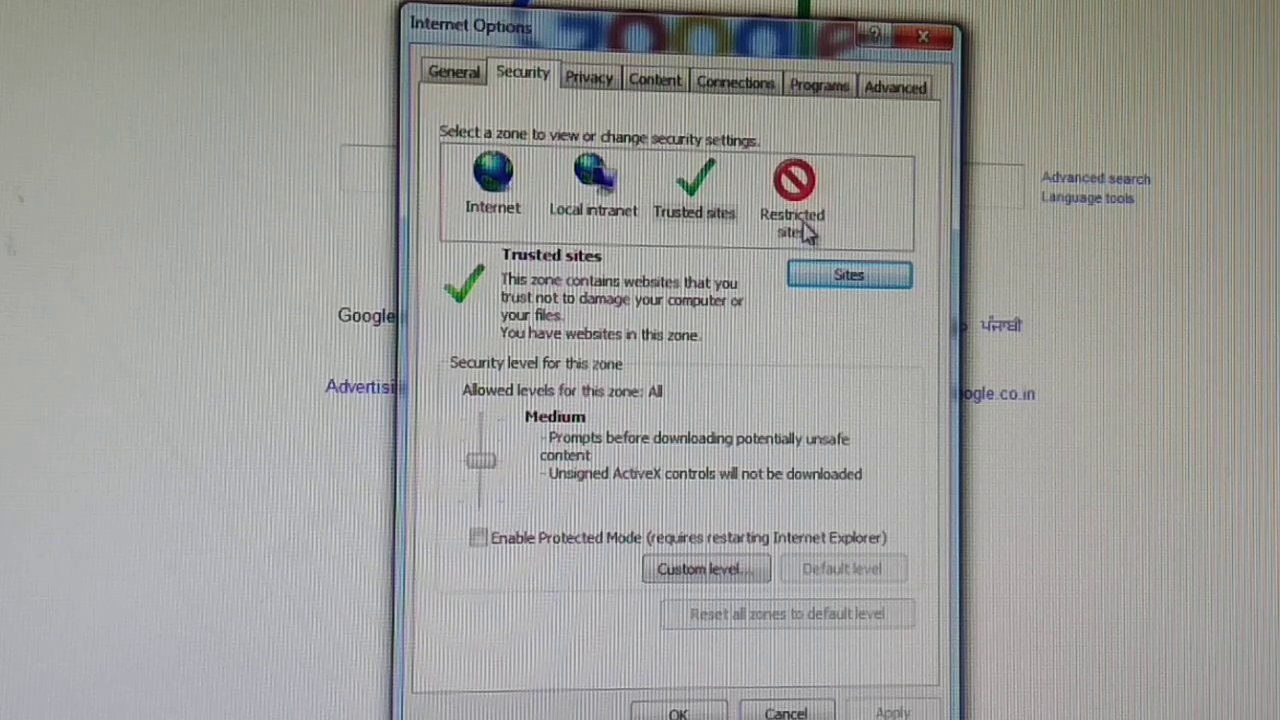
Select the Restricted sites zone and show its empty website list
click(792, 184)
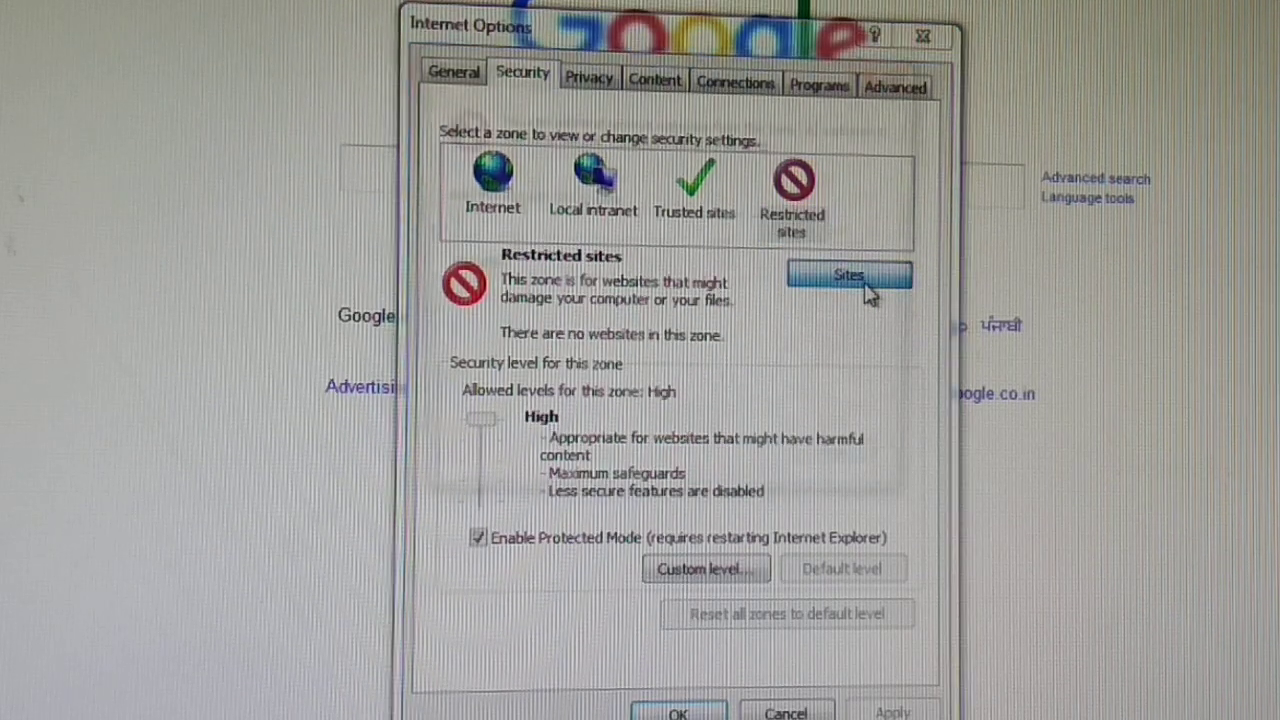
click(848, 276)
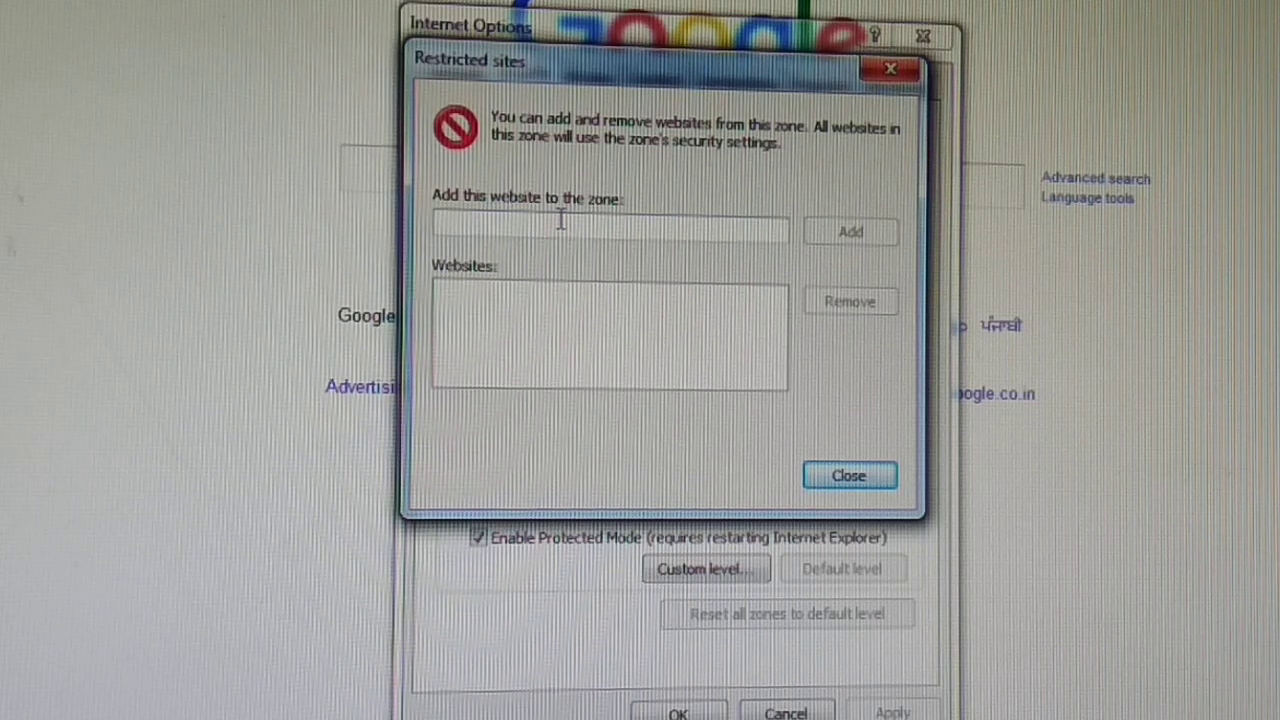
text(h)
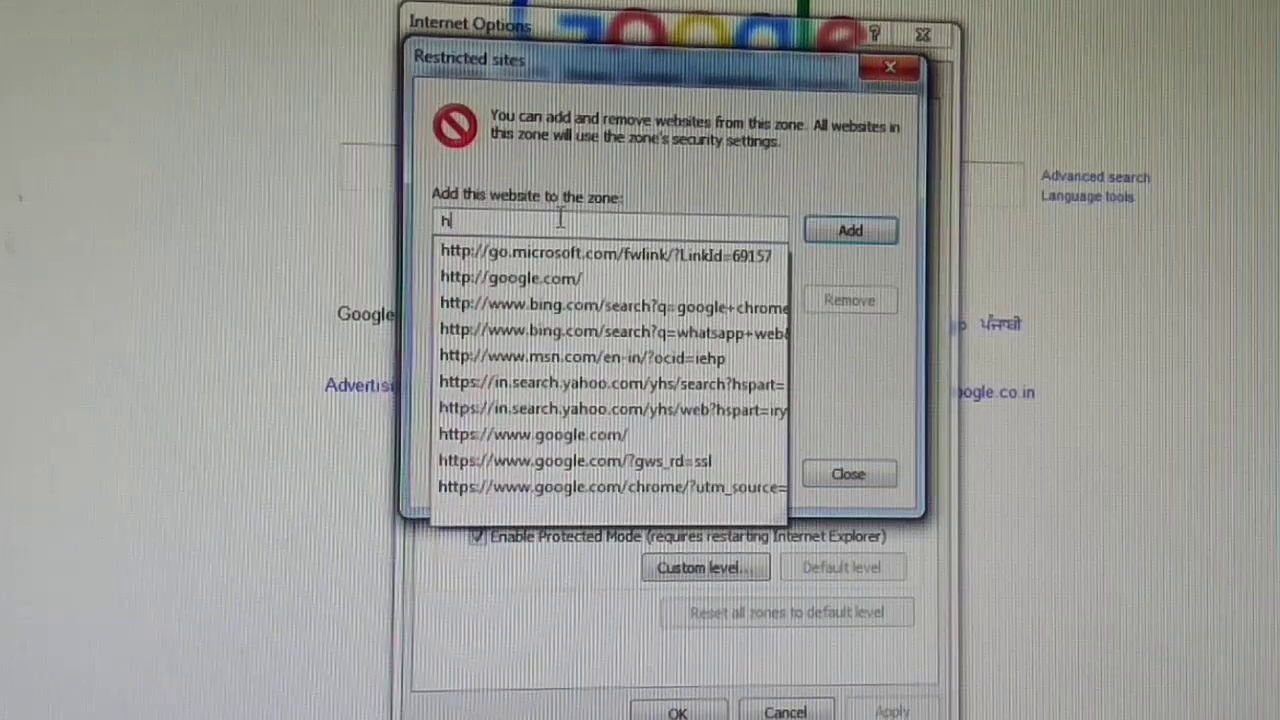
text(ttps:)
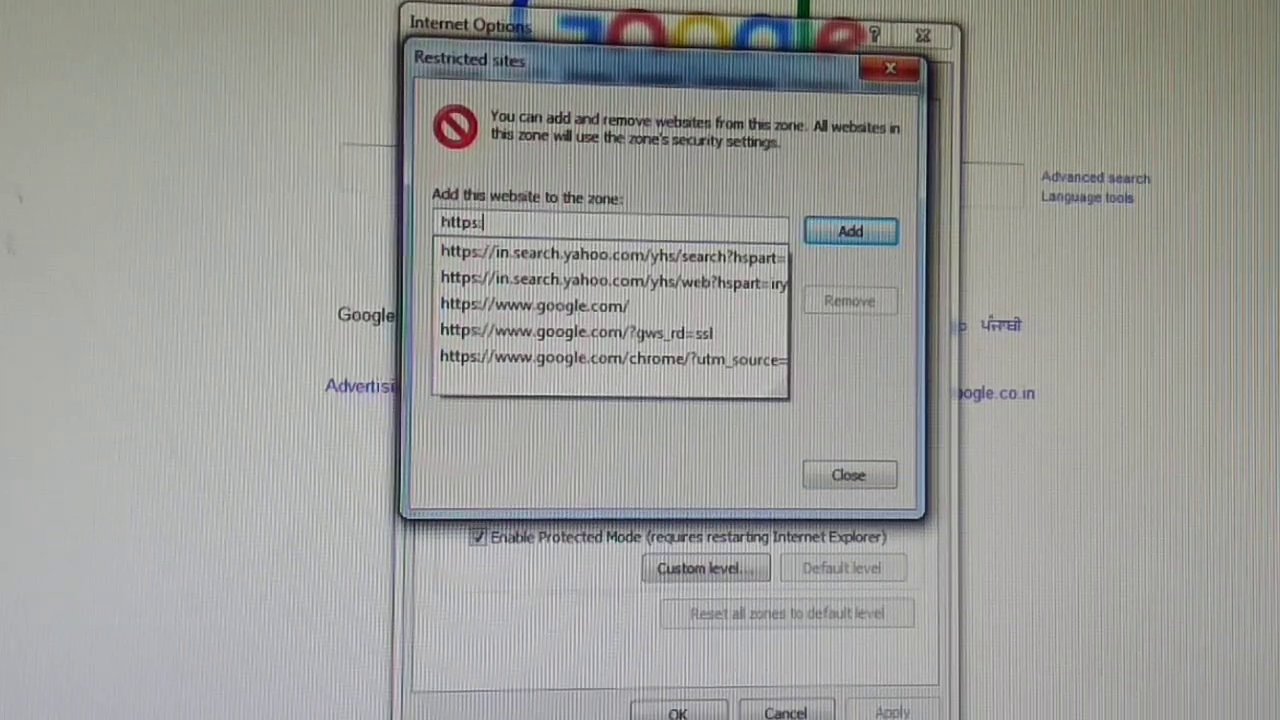
text(//yahoo)
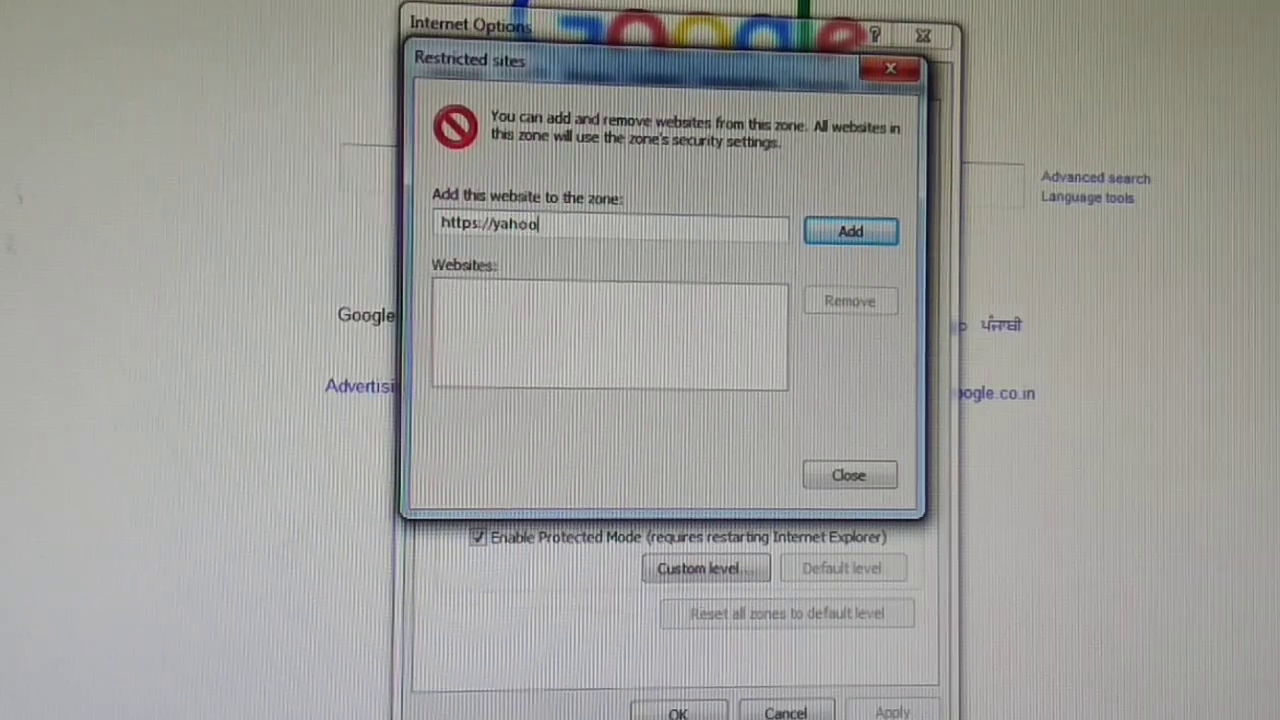
text(.com)
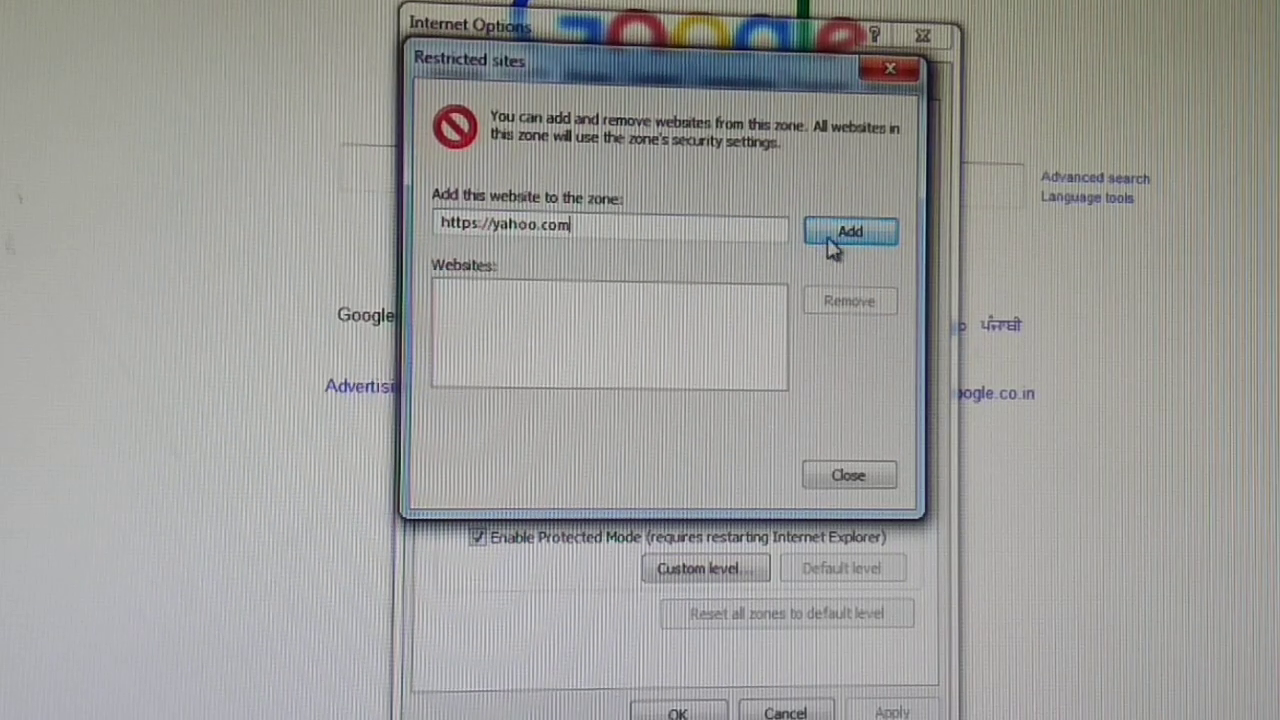
click(848, 232)
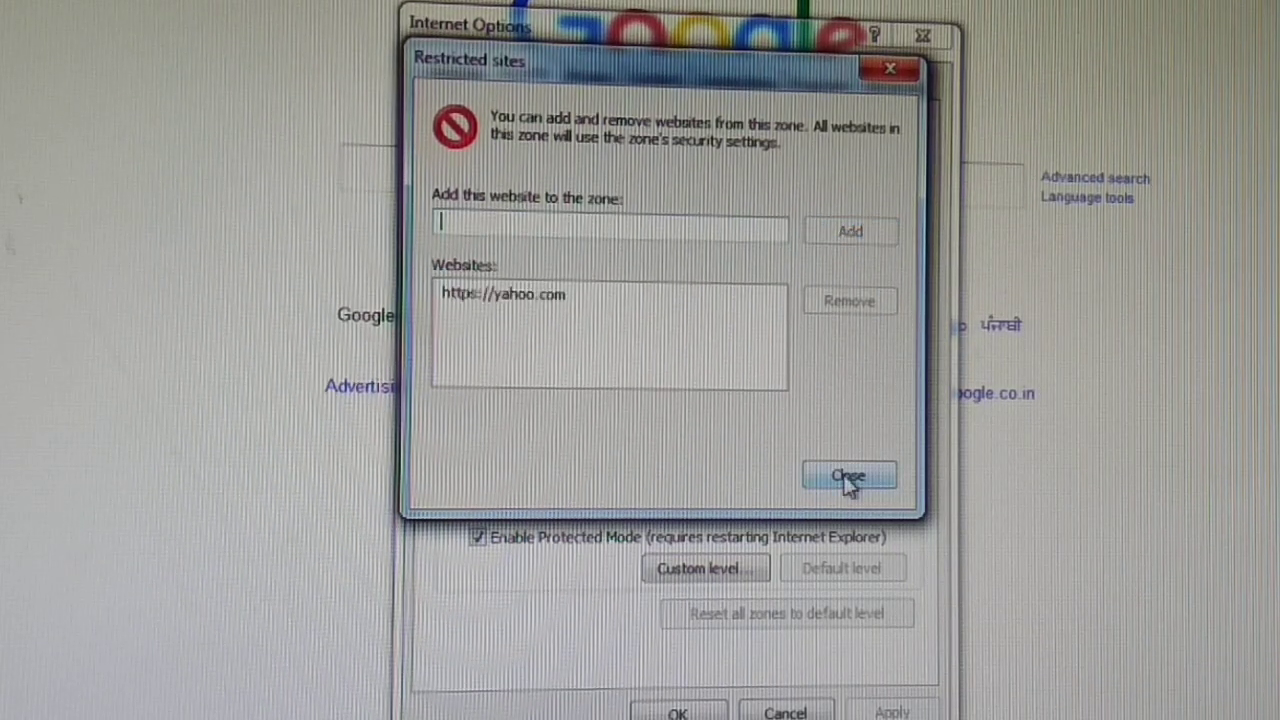
click(848, 476)
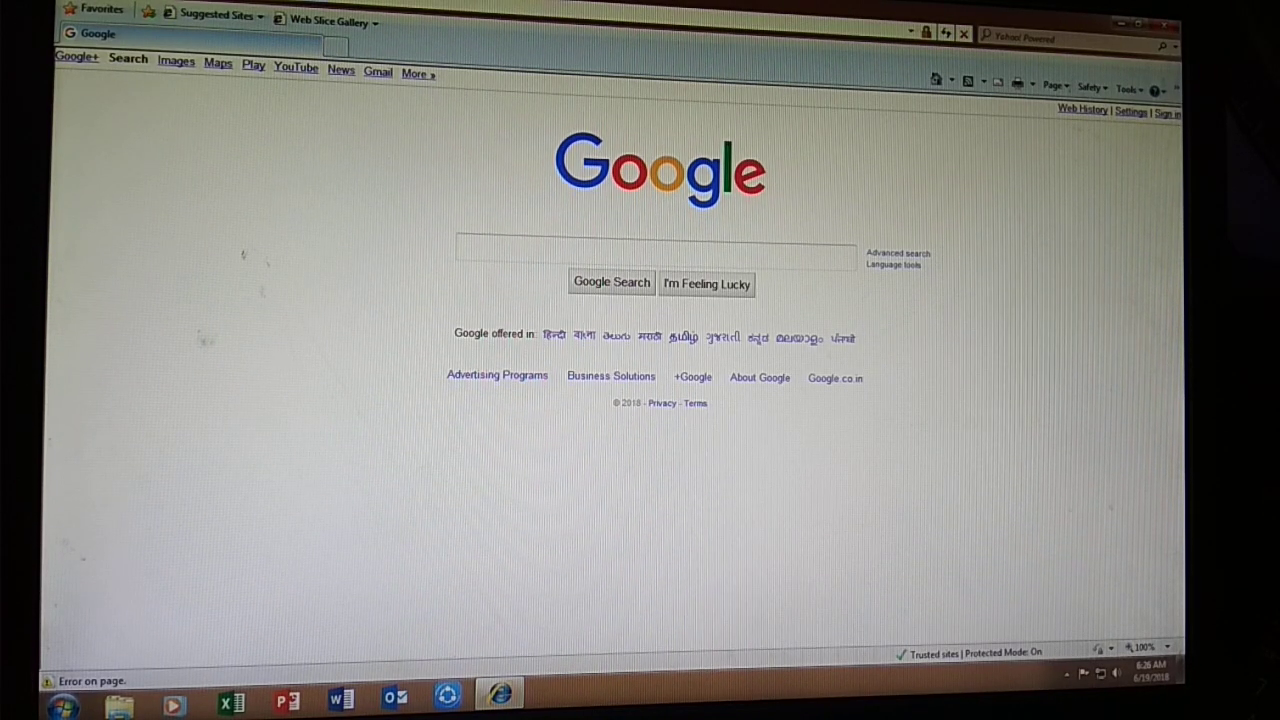
Search Google for yahoo, go to Yahoo, and search there for youtube
text(yahoo)
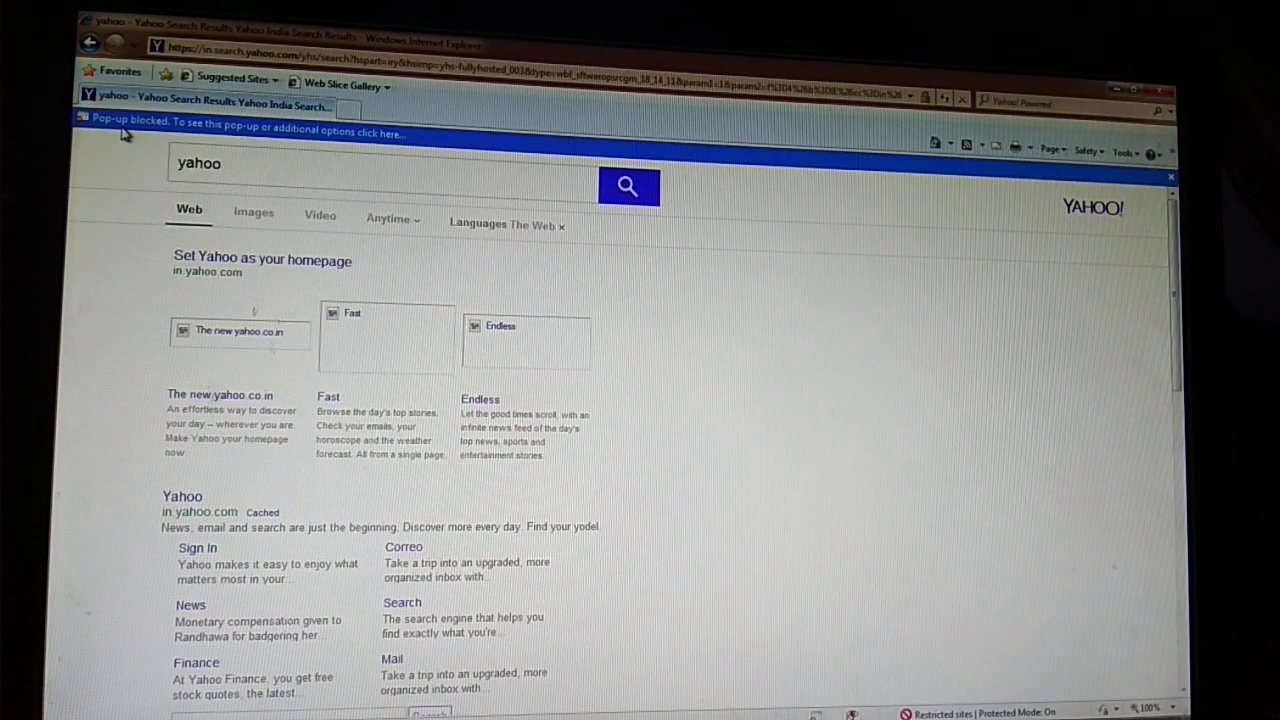
mouse_move(168, 130)
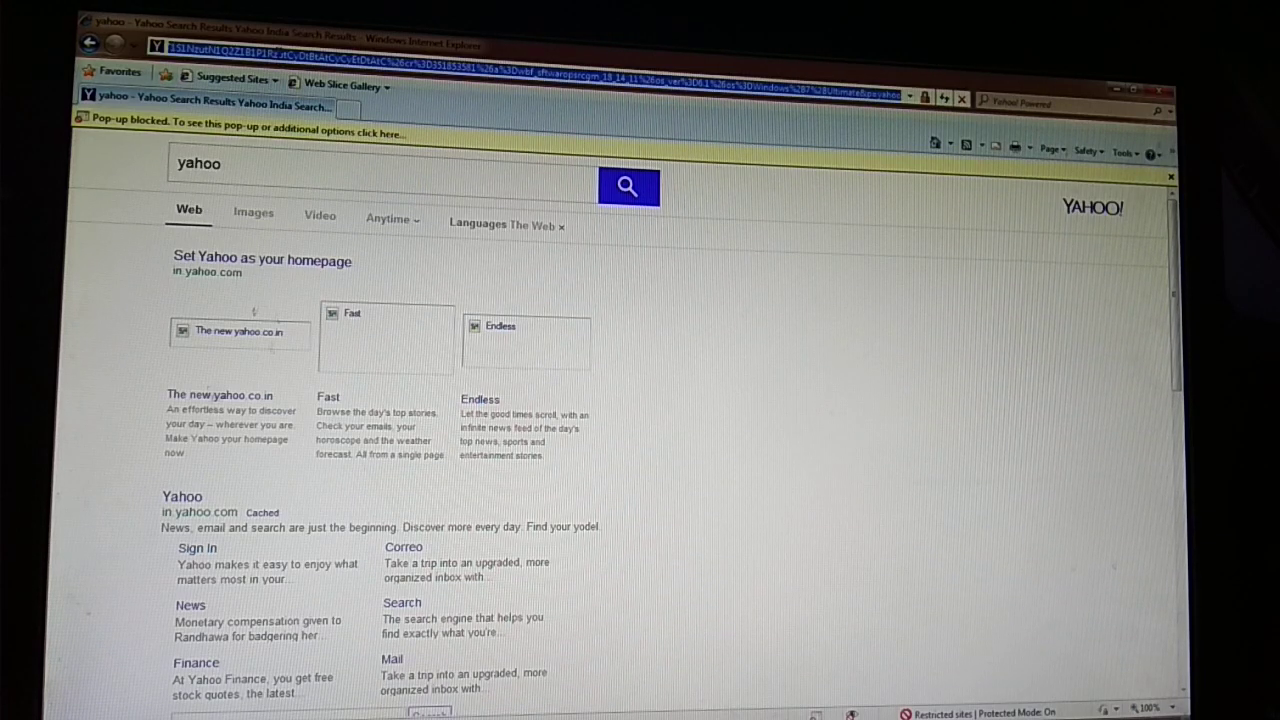
text(youtube)
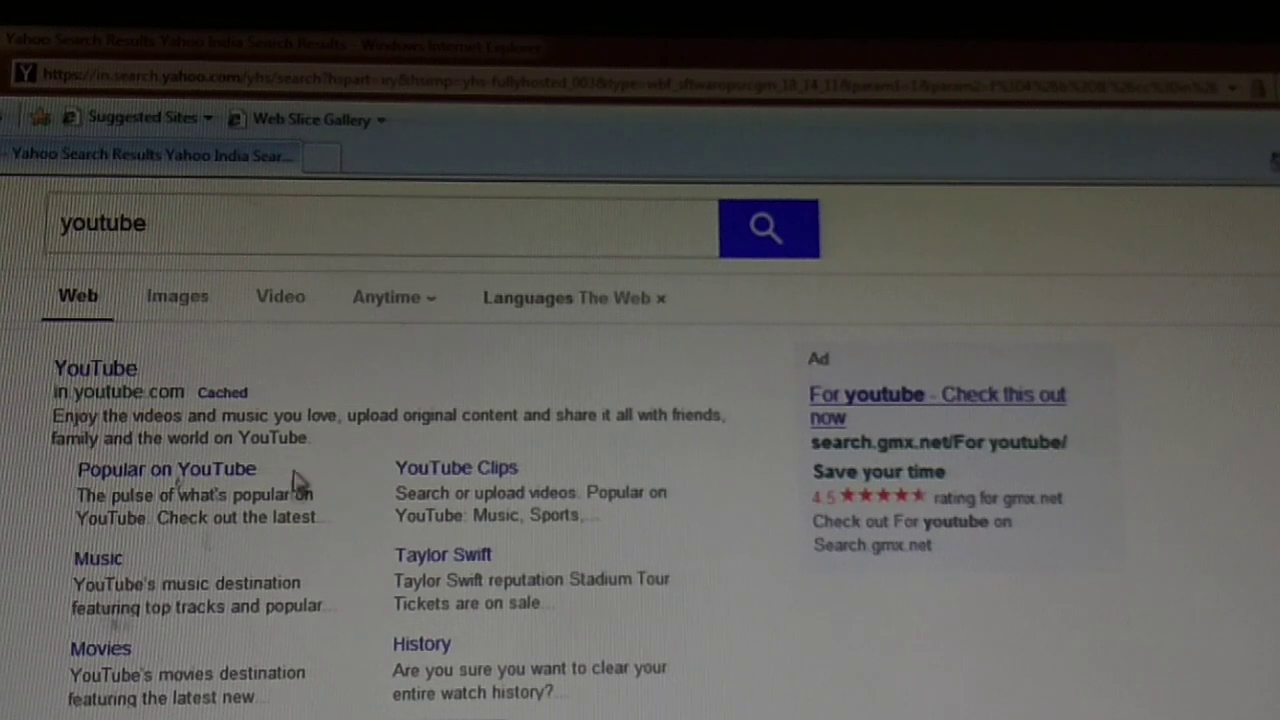
click(96, 368)
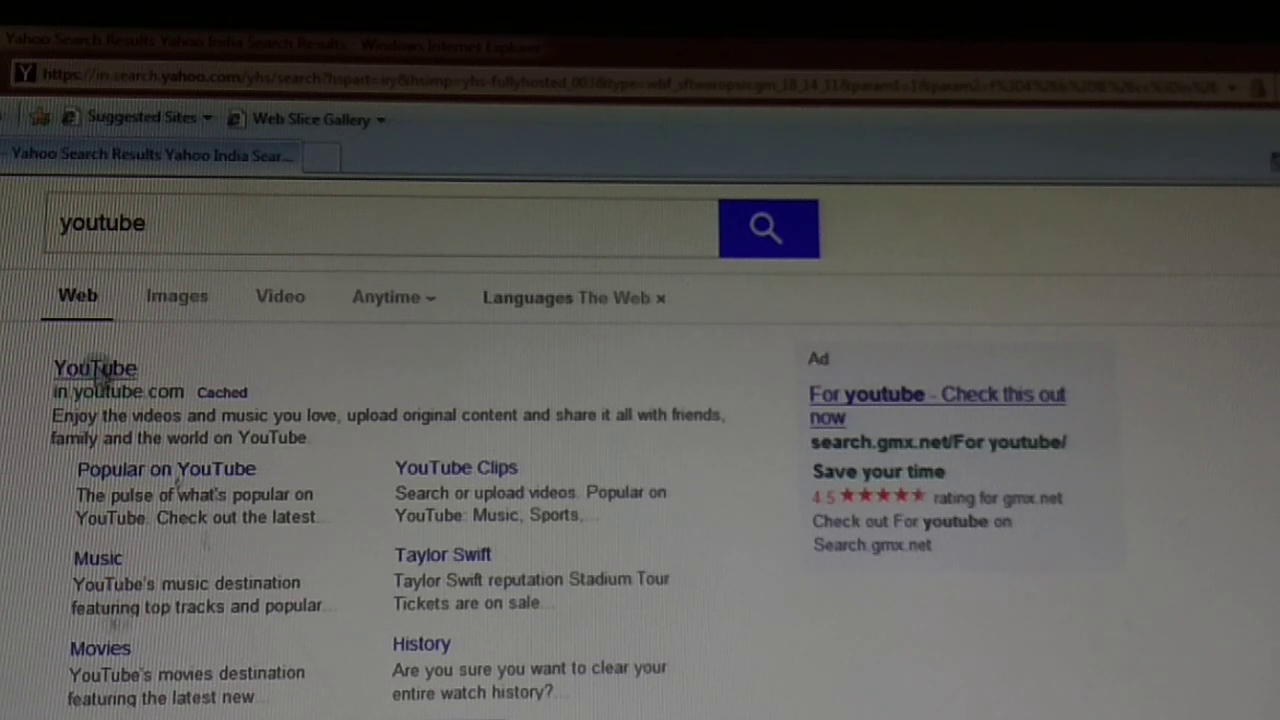
click(94, 368)
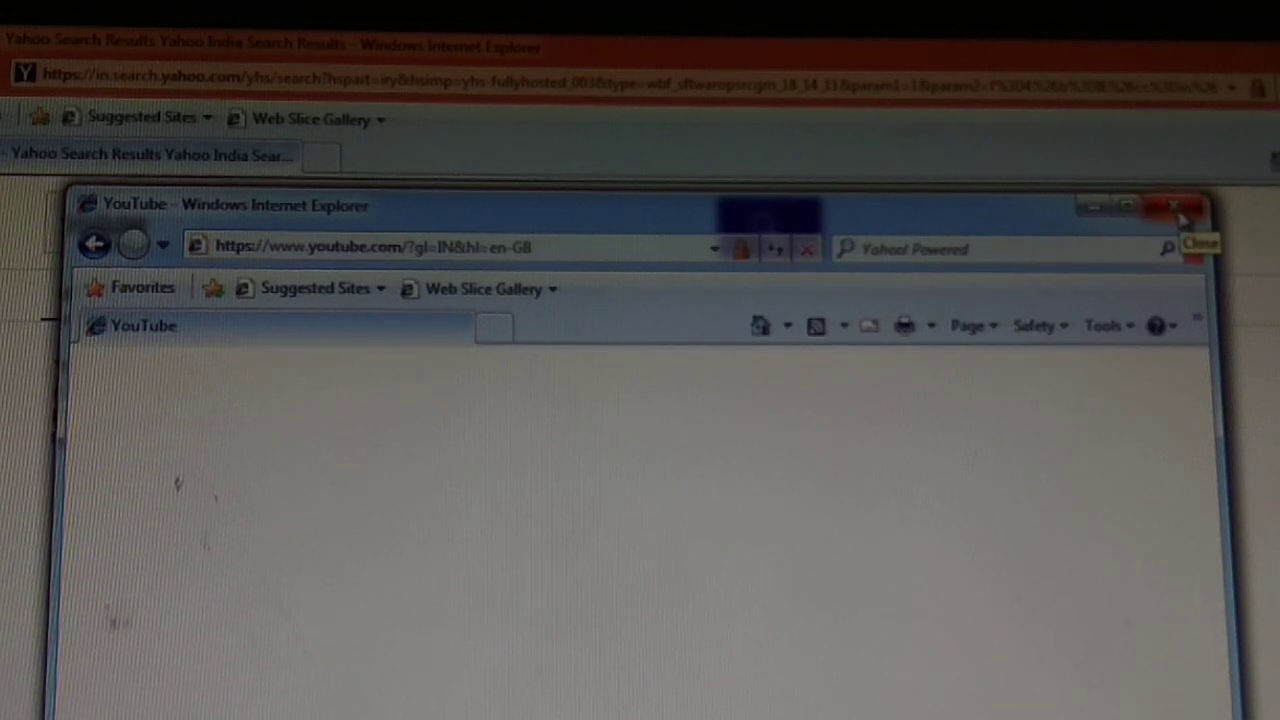
click(1172, 204)
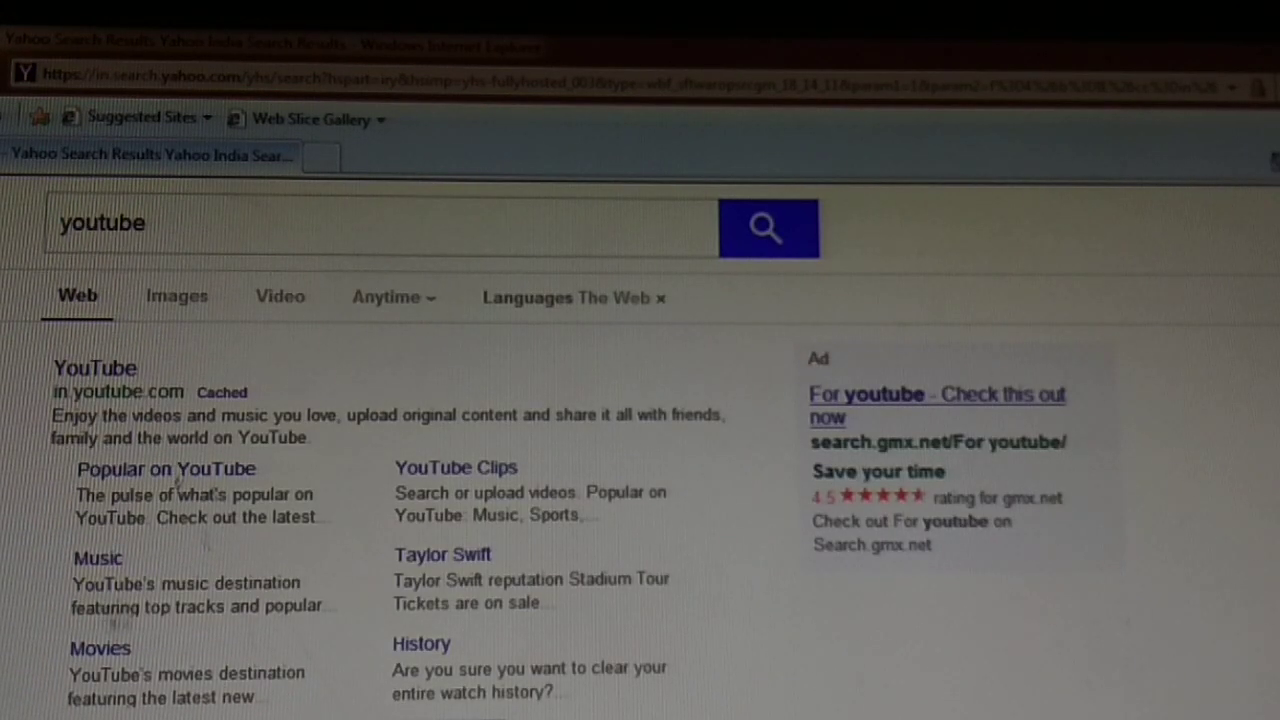